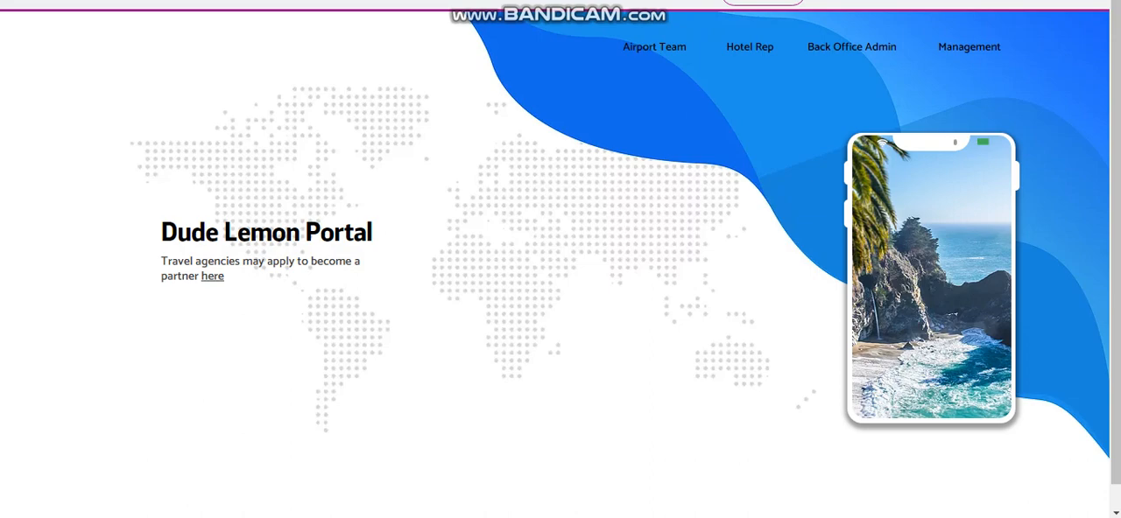
mouse_move(717, 107)
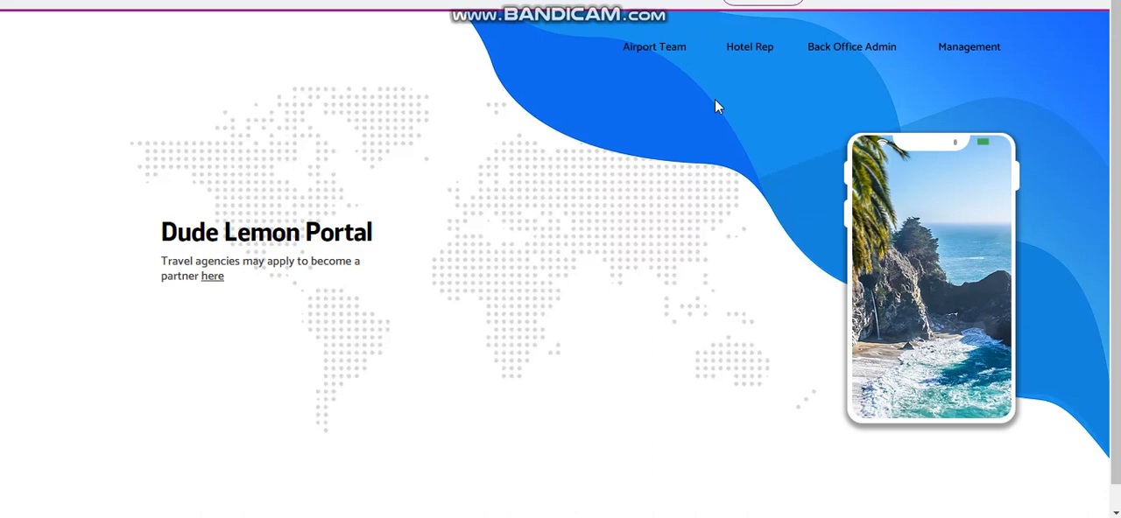
mouse_move(750, 46)
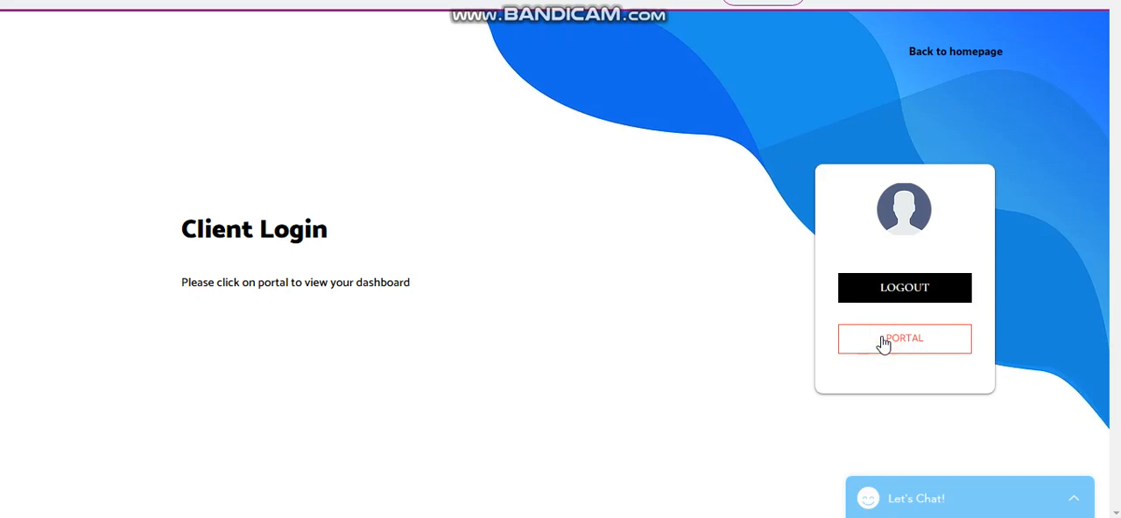
Step: Enter the client dashboard via the PORTAL button on the Client Login page
click(904, 340)
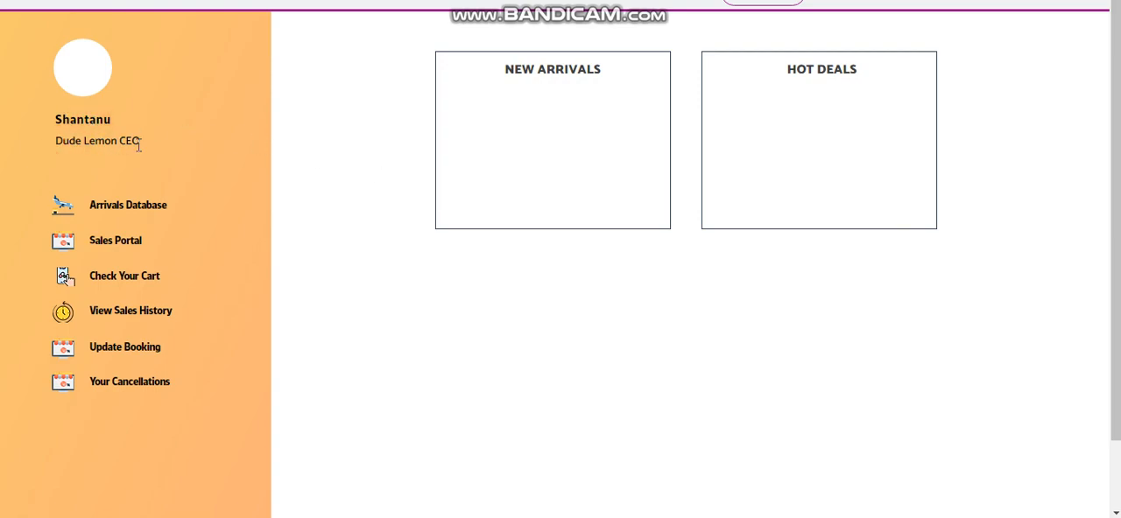
mouse_move(417, 138)
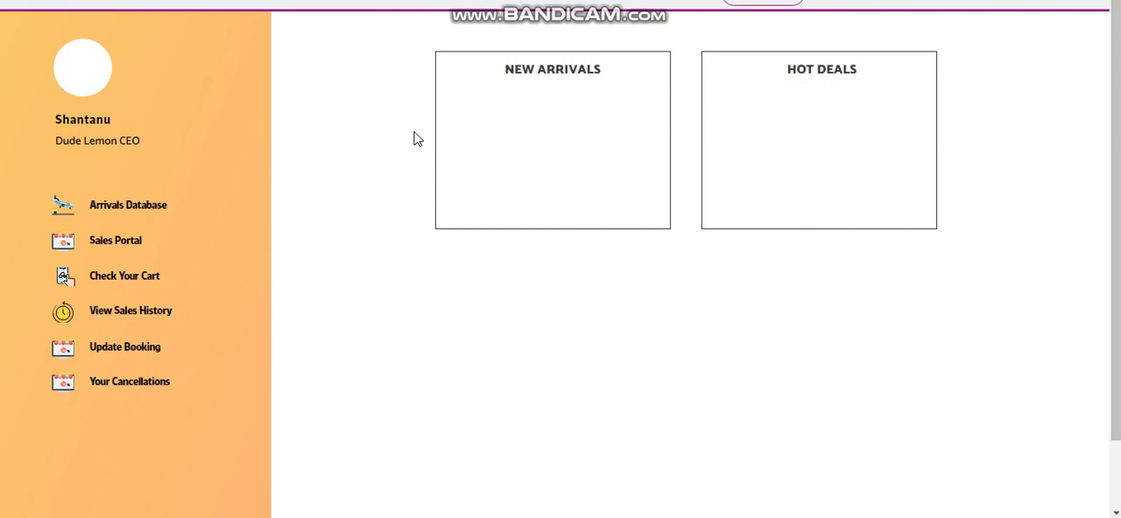
mouse_move(510, 286)
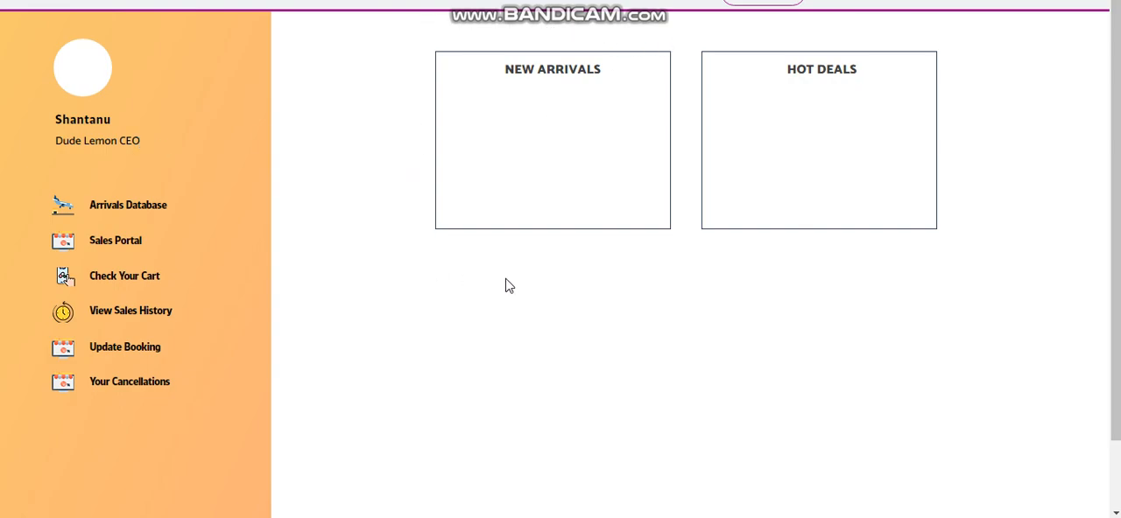
mouse_move(693, 44)
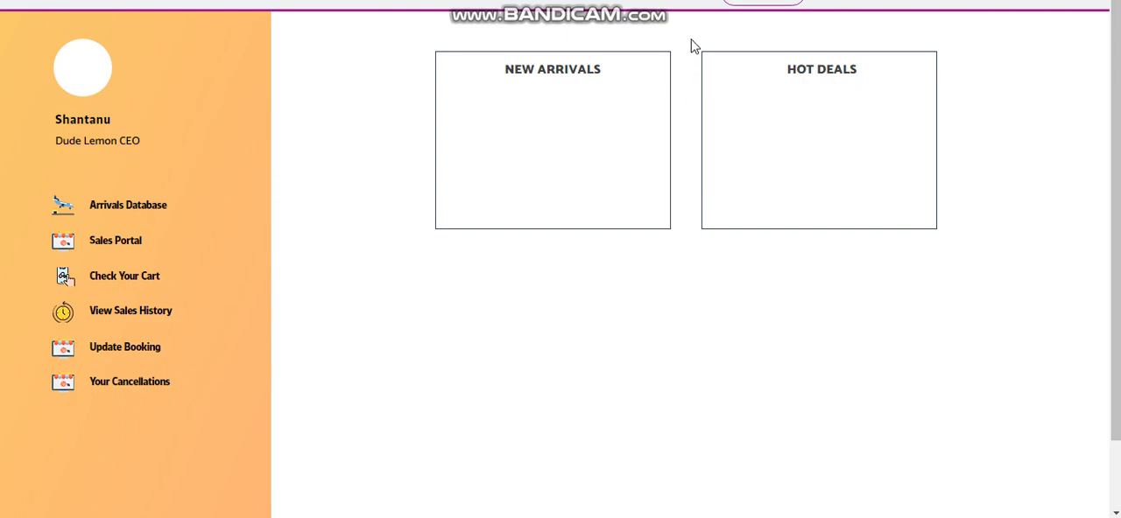
mouse_move(946, 252)
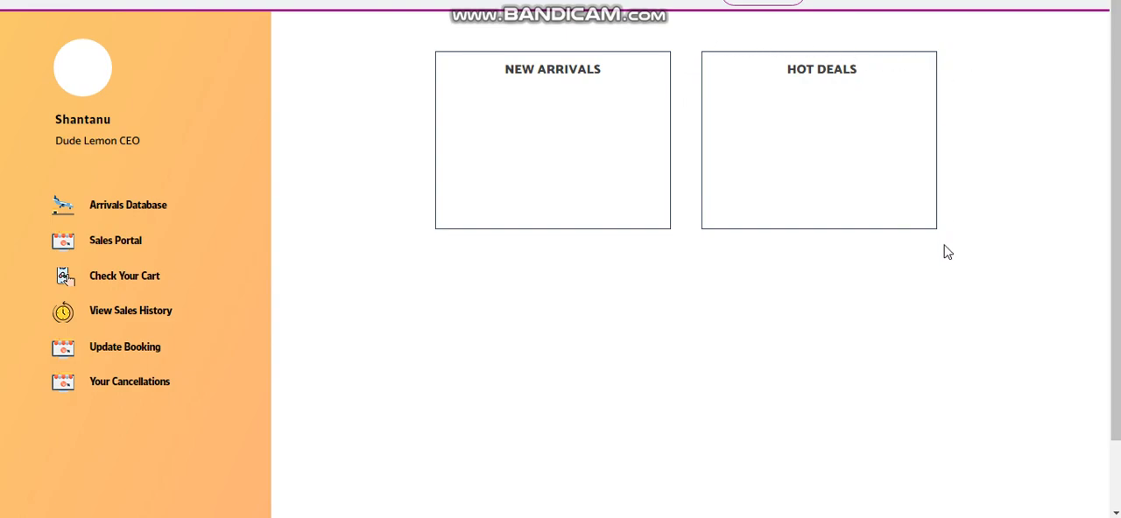
mouse_move(490, 32)
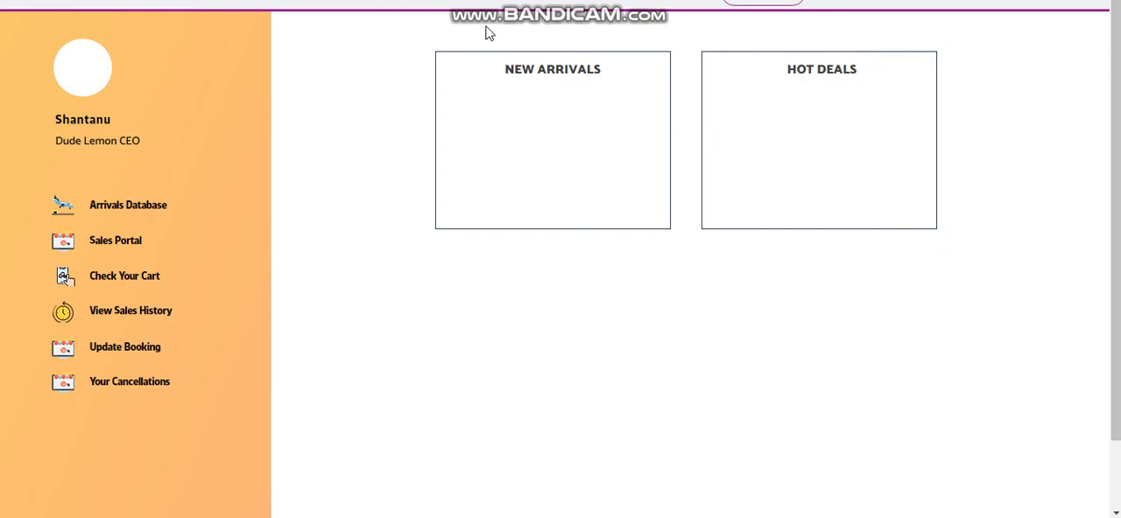
mouse_move(683, 242)
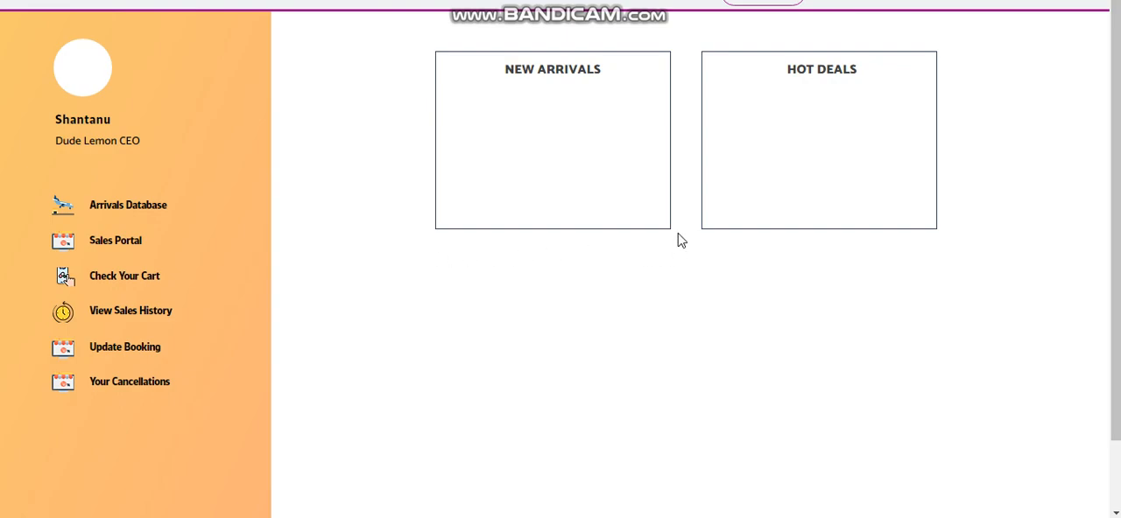
mouse_move(921, 59)
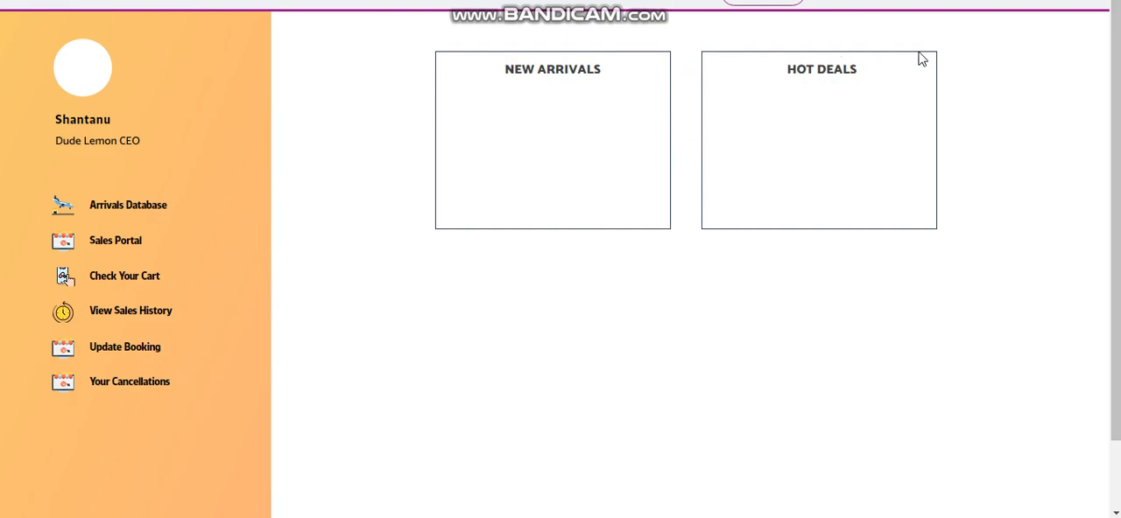
mouse_move(680, 238)
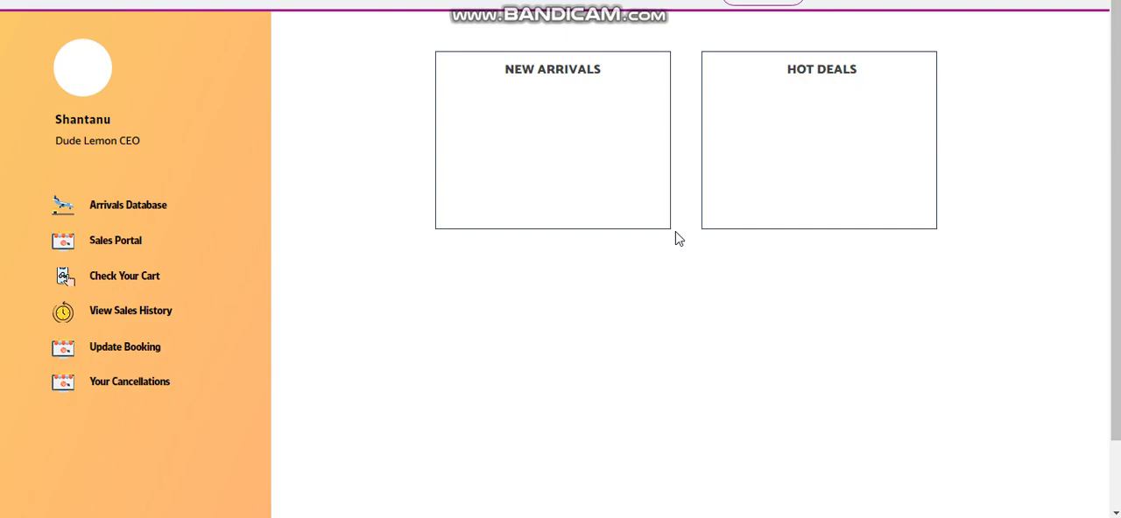
mouse_move(483, 53)
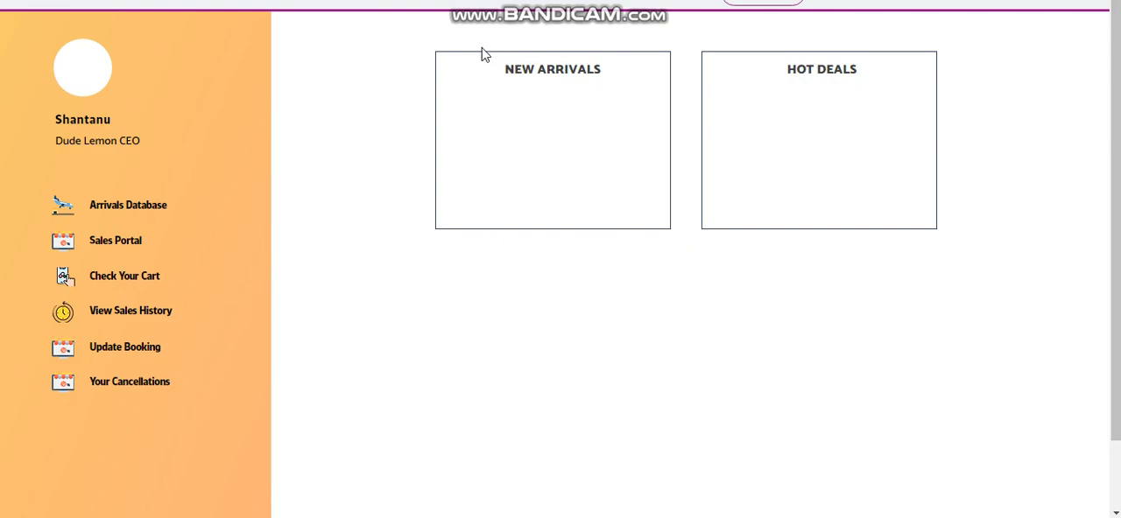
mouse_move(660, 4)
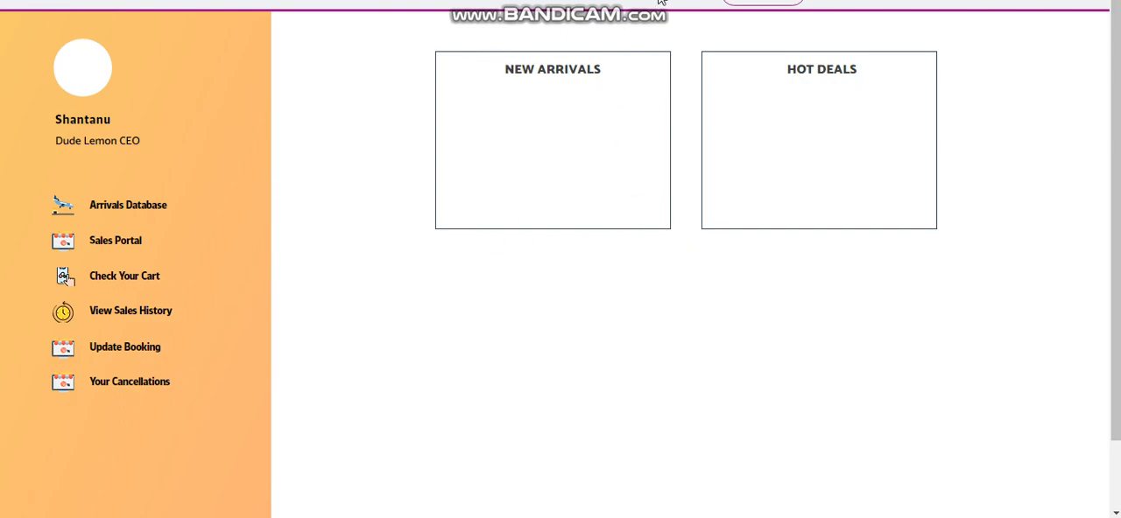
mouse_move(508, 98)
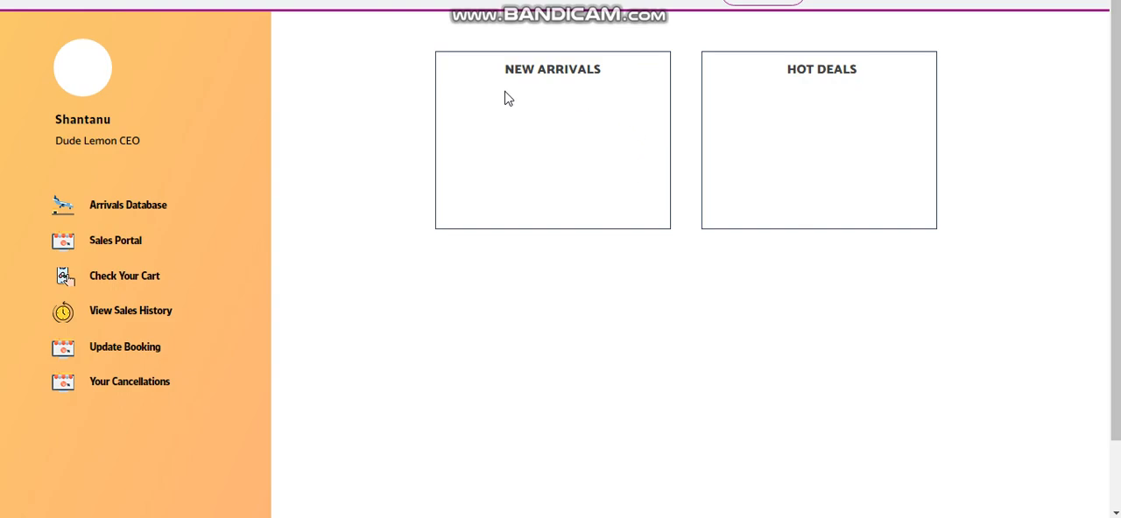
mouse_move(116, 242)
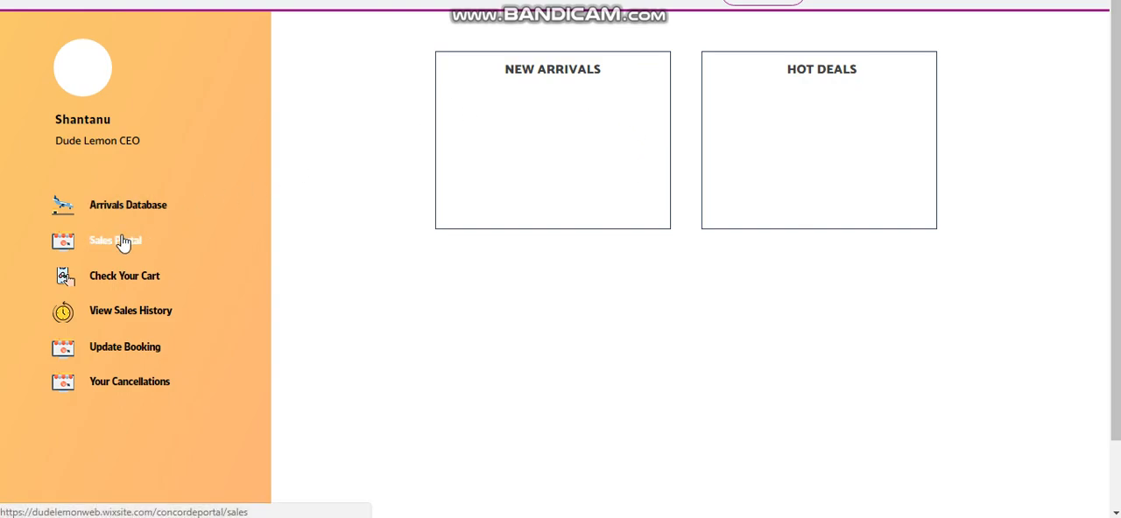
Step: Open Sales Portal from the sidebar and browse the tour inventory cards top to bottom
click(116, 241)
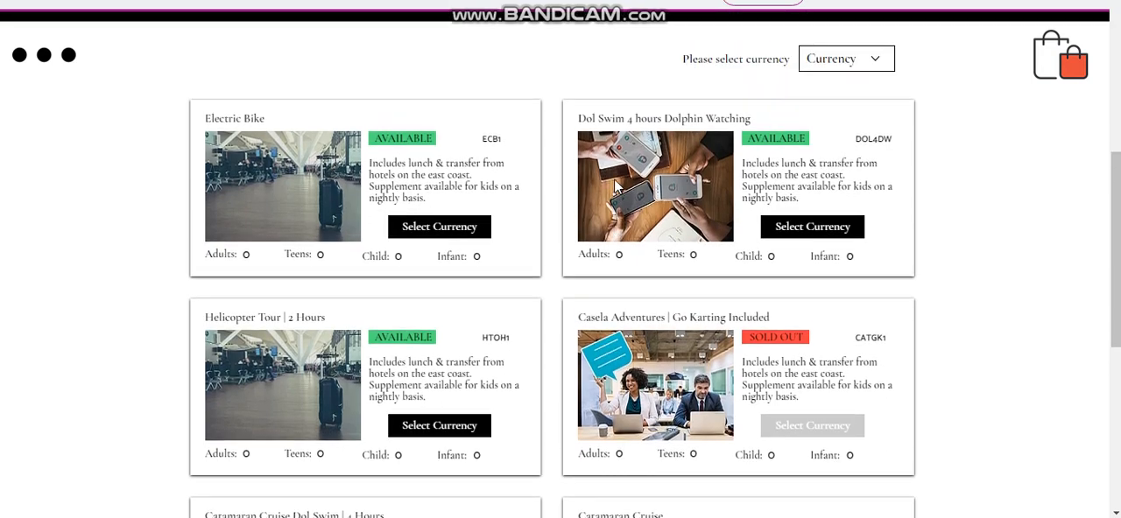
scroll(down, 3)
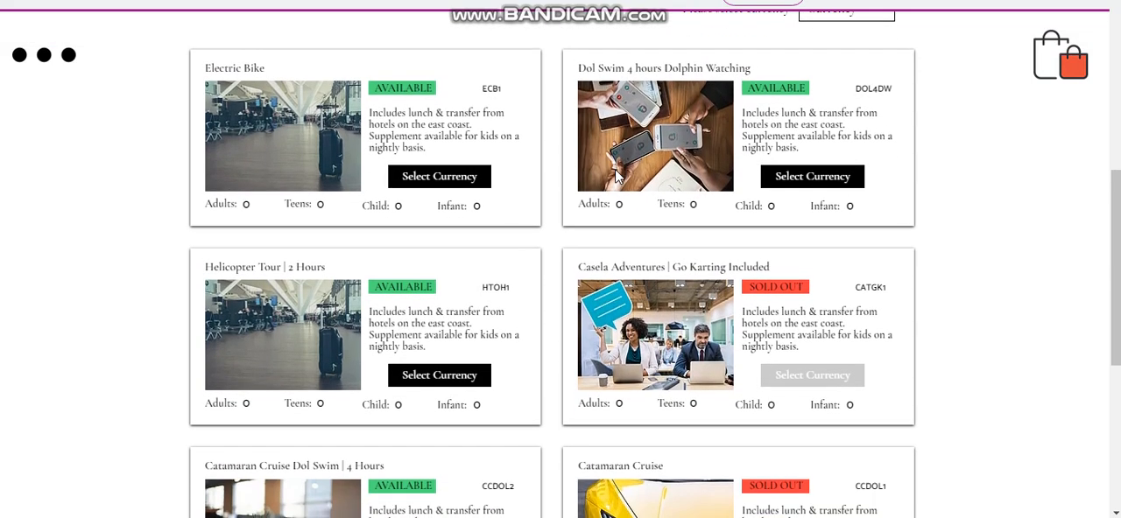
mouse_move(547, 156)
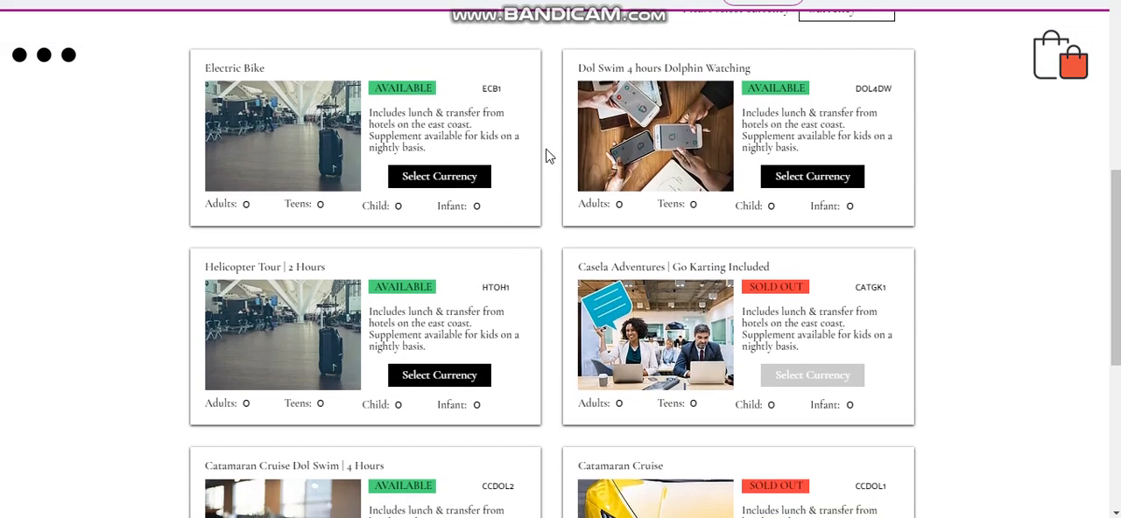
scroll(down, 3)
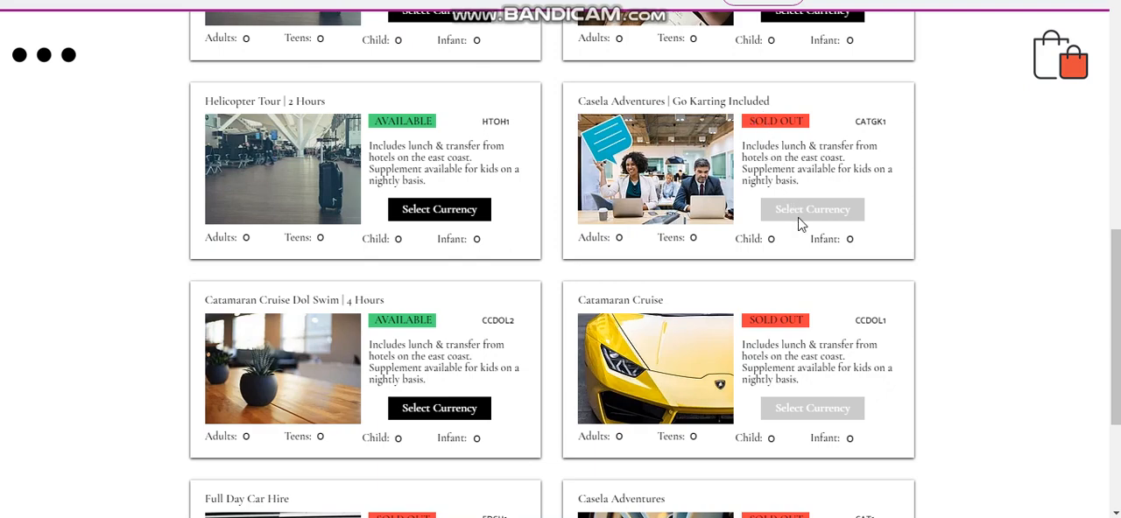
mouse_move(807, 217)
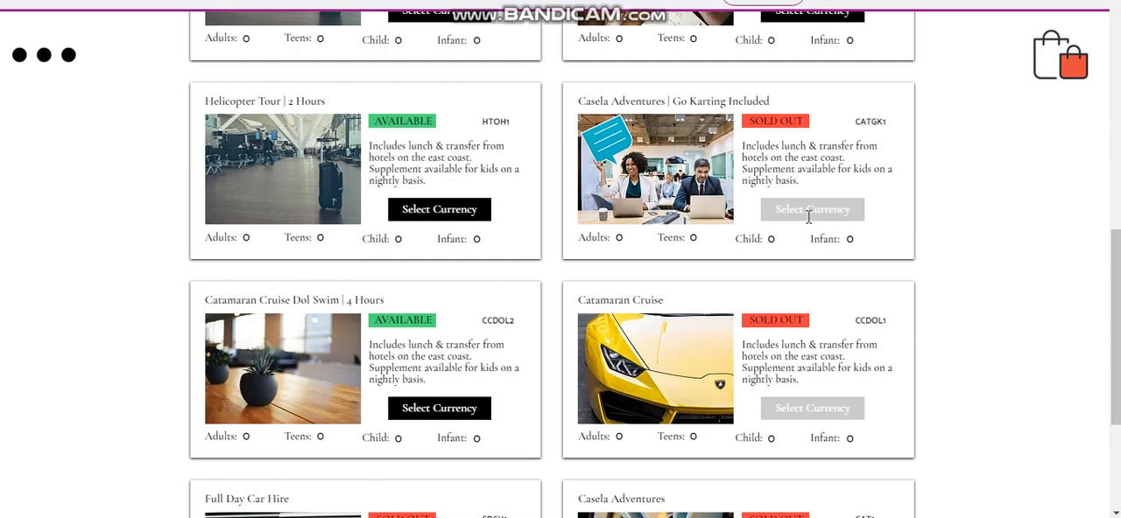
mouse_move(809, 210)
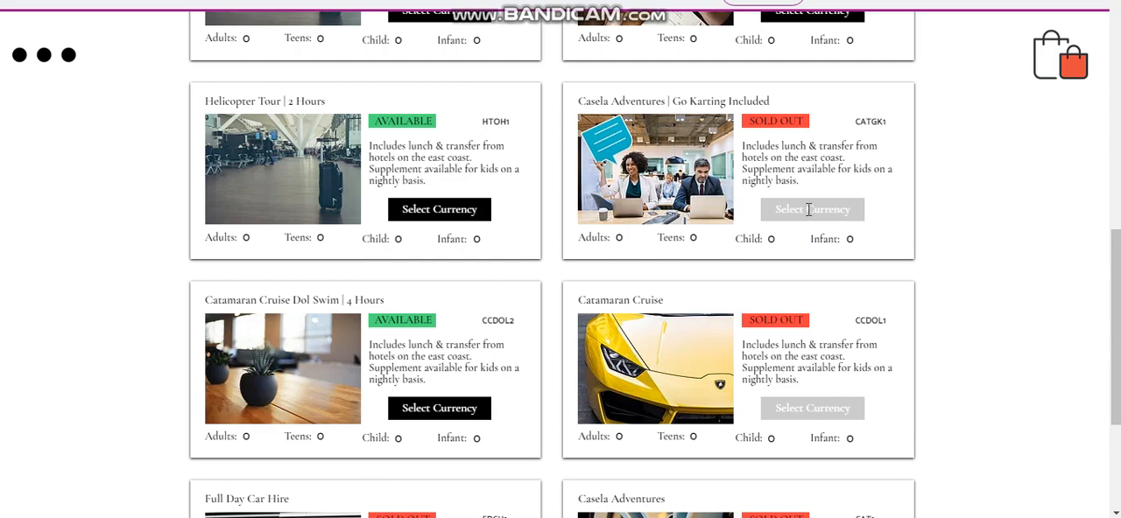
scroll(up, 3)
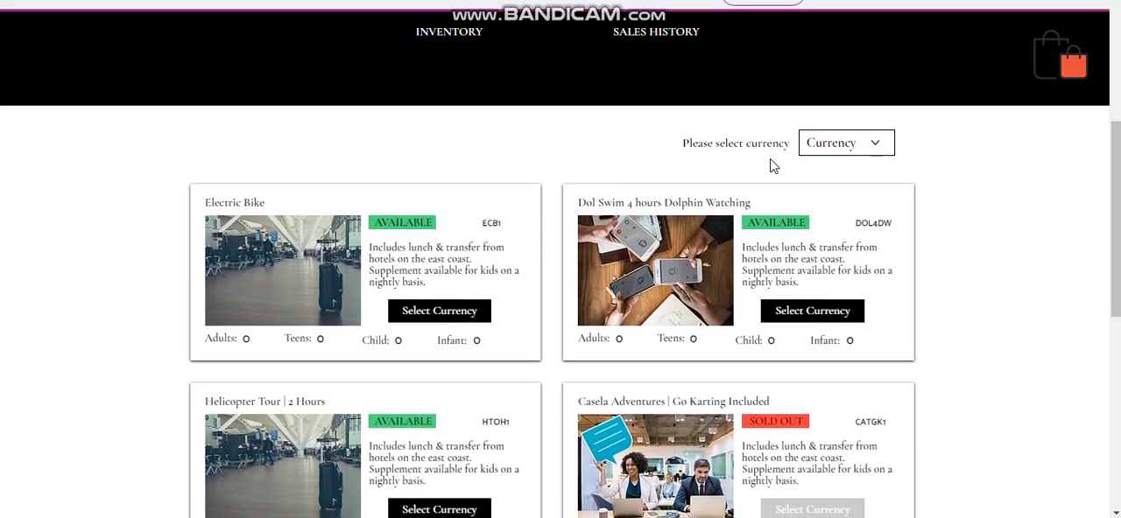
mouse_move(820, 144)
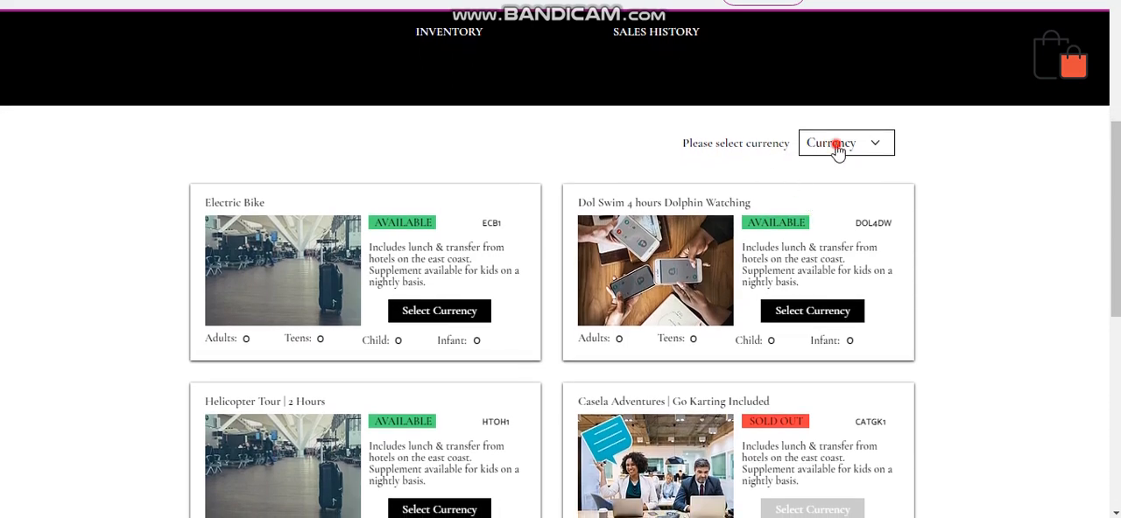
Step: Switch the display currency to EUR, then to GBP, to see prices refresh
click(844, 142)
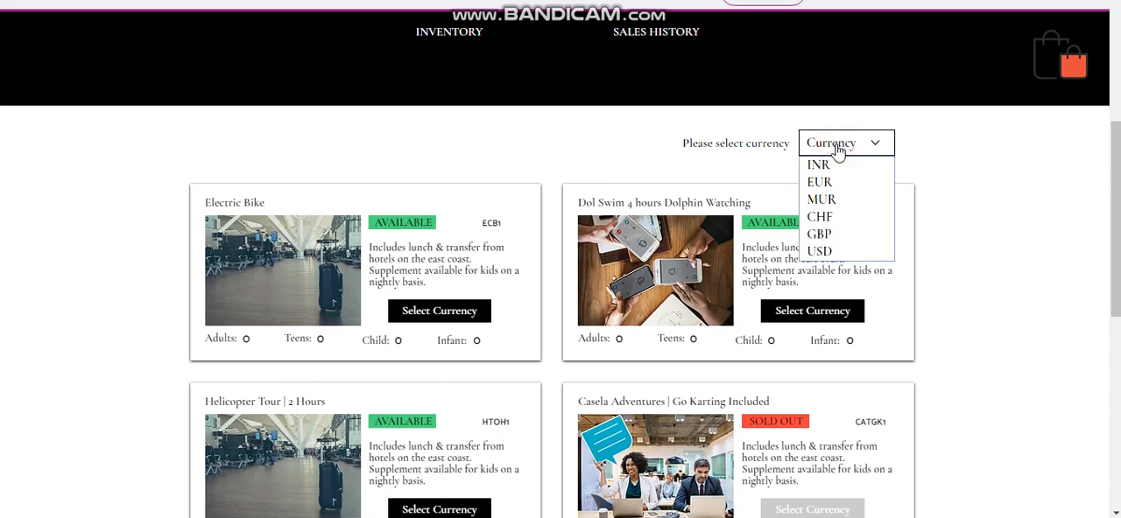
mouse_move(834, 172)
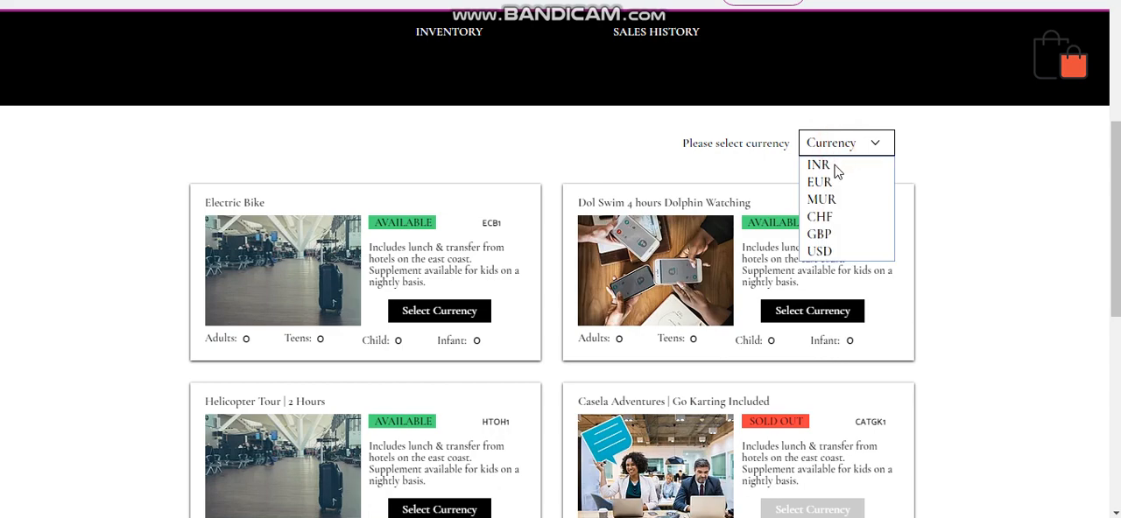
click(820, 182)
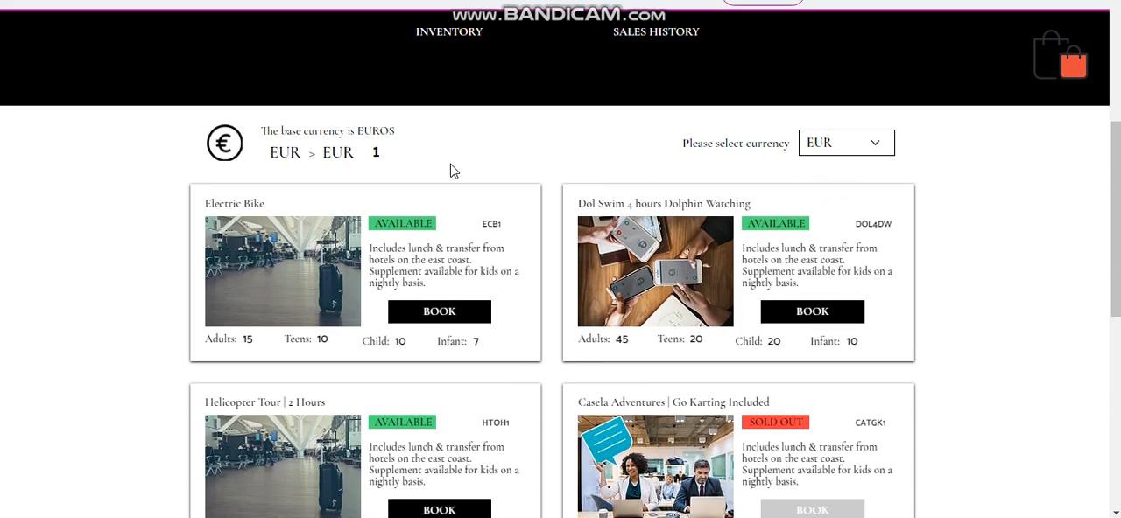
click(879, 142)
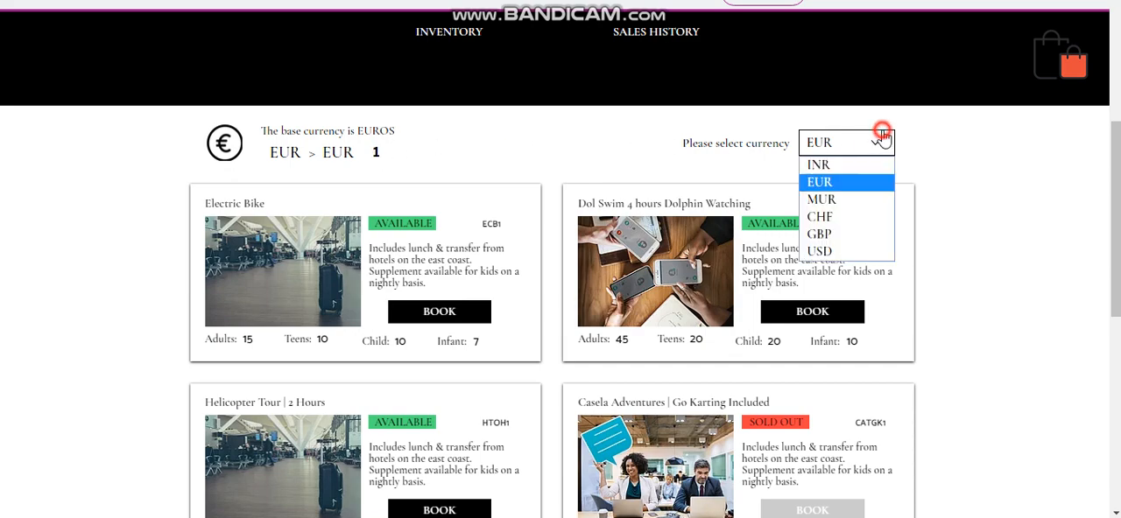
click(818, 235)
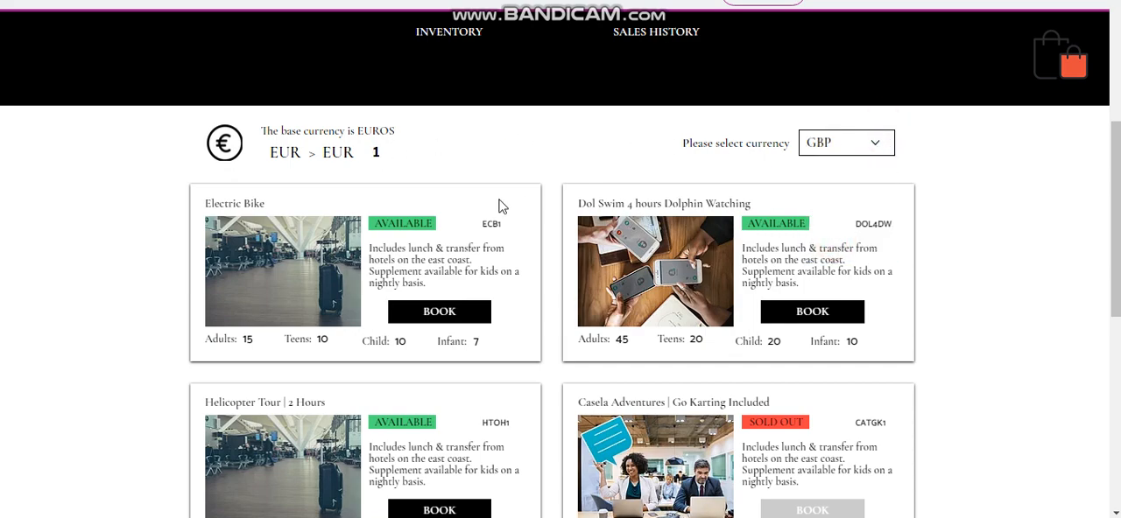
click(846, 142)
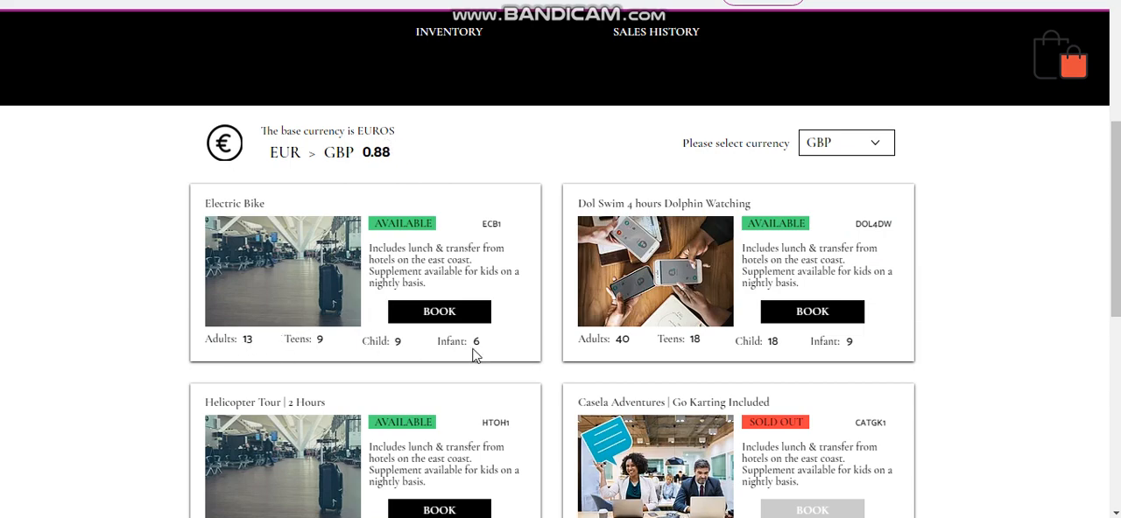
Step: Set the display currency to CHF so tour prices show in Swiss francs
click(846, 142)
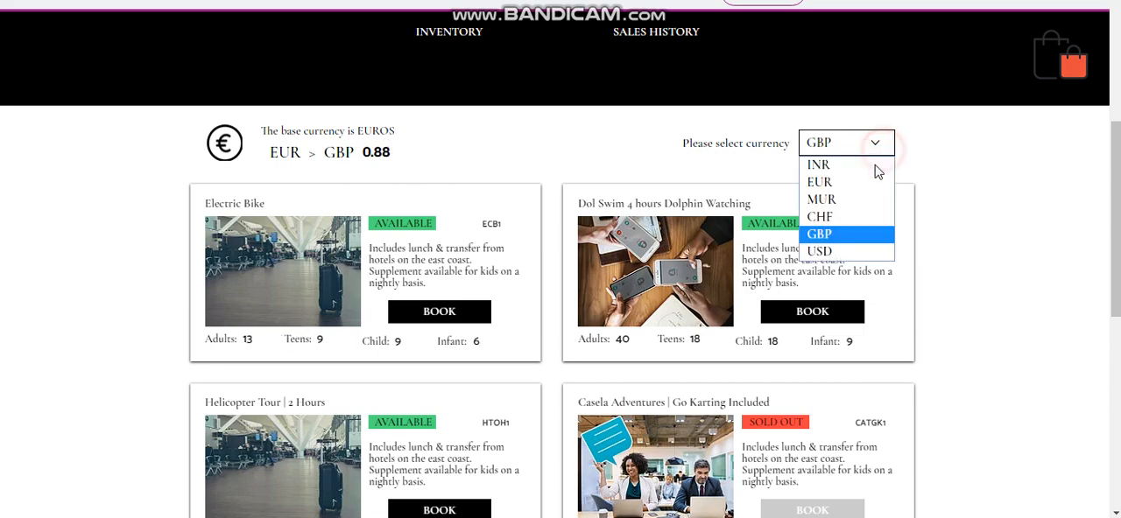
click(818, 217)
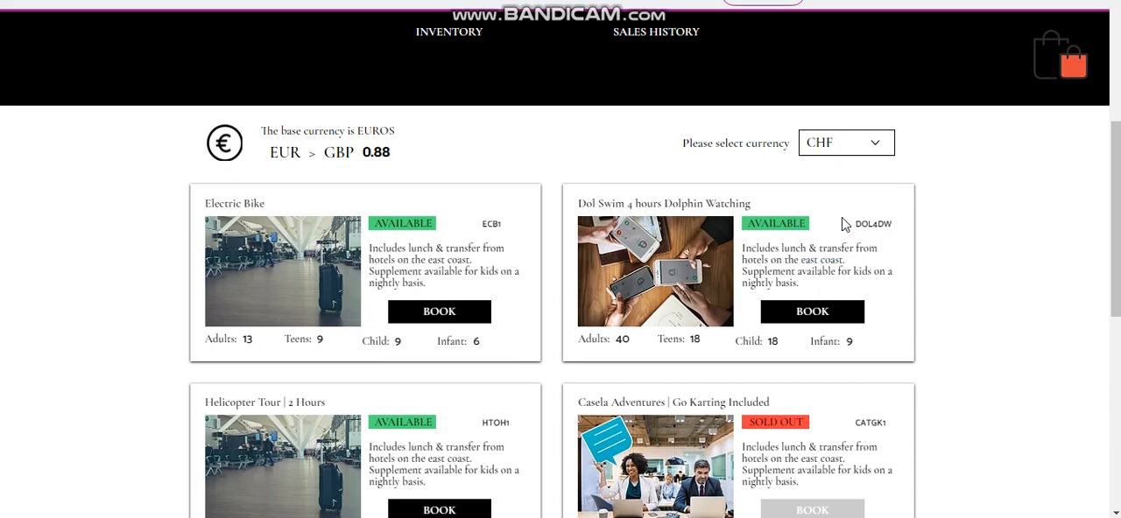
click(846, 142)
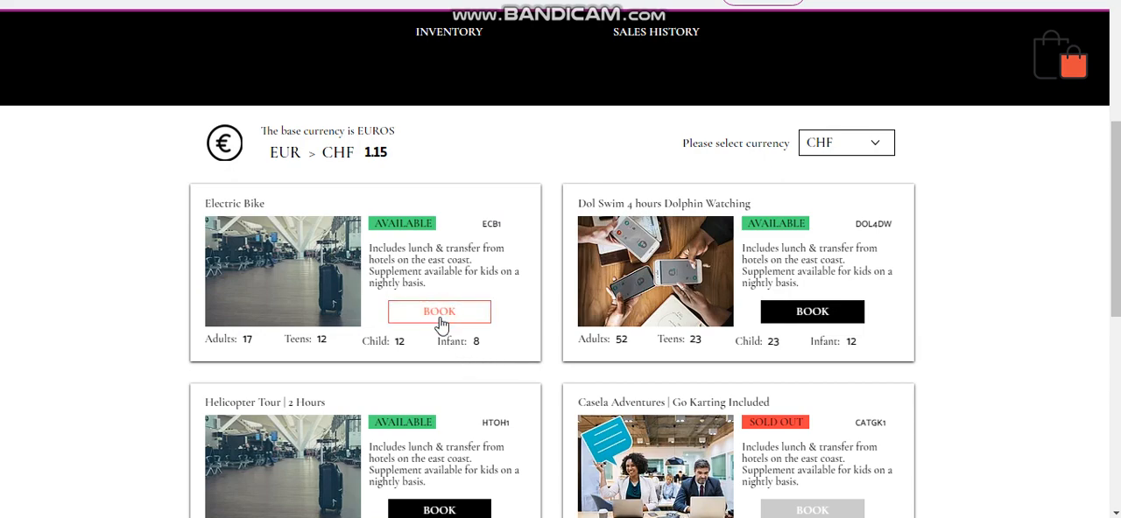
Step: Start an Electric Bike booking with comment 'Tutoria of) Video', 4 adults and 8 teens
click(438, 312)
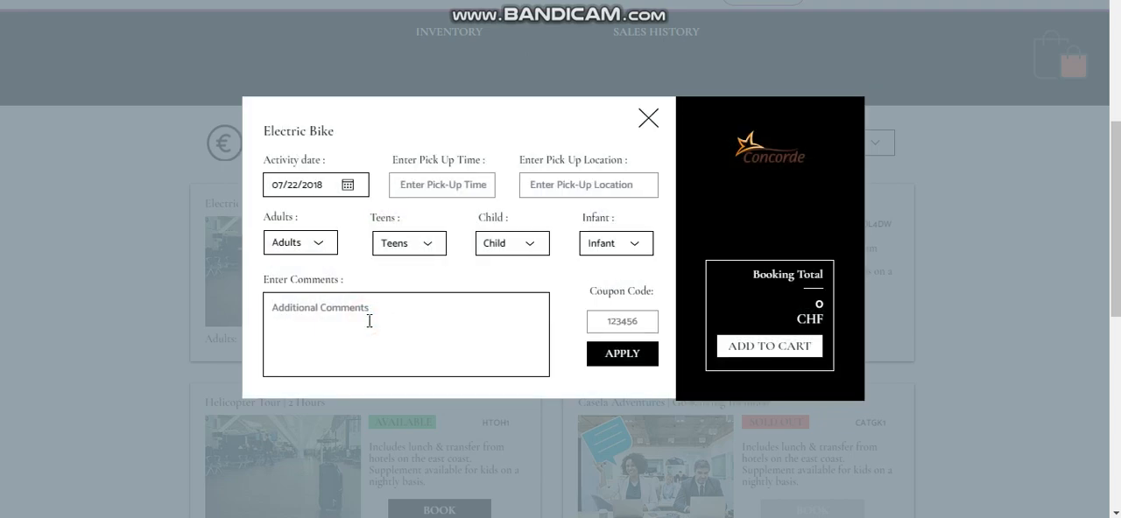
text(Tutorial (Kind)
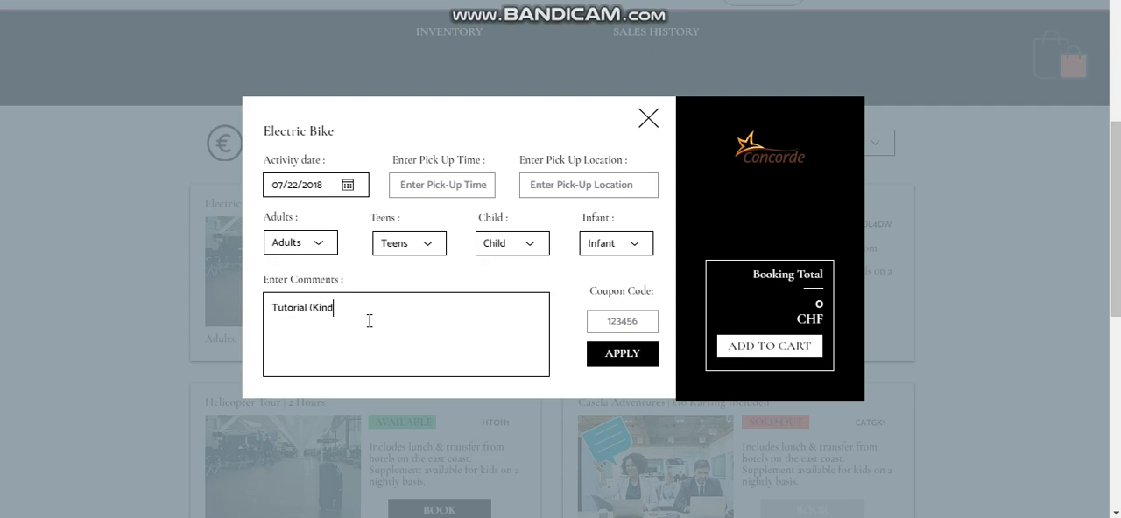
text(of))
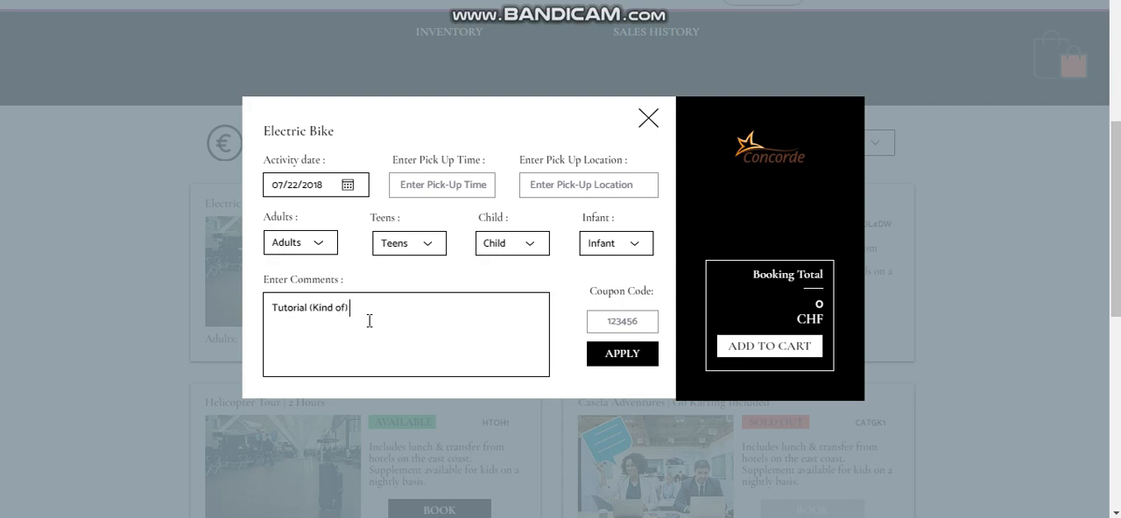
text(Video)
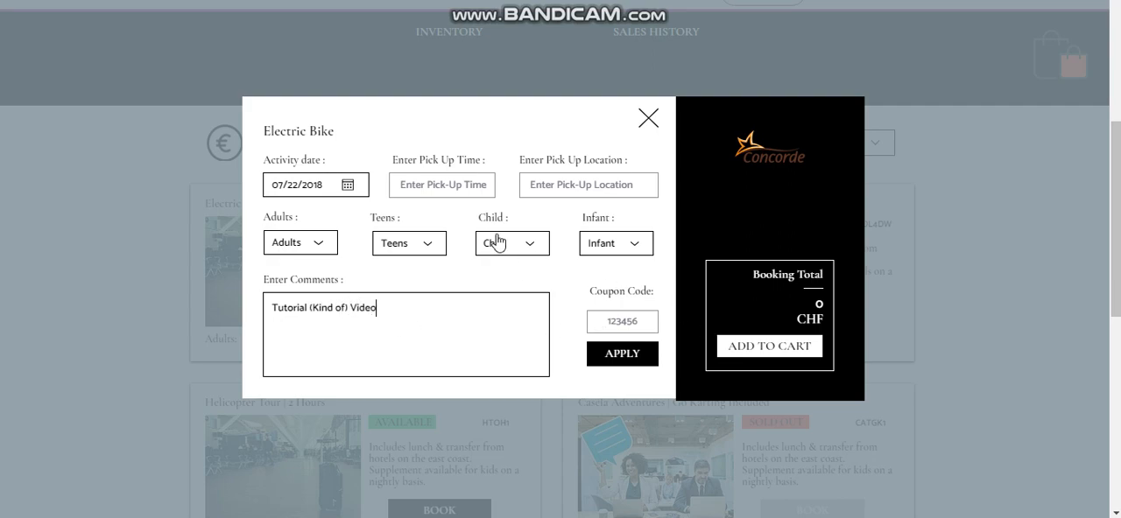
click(300, 242)
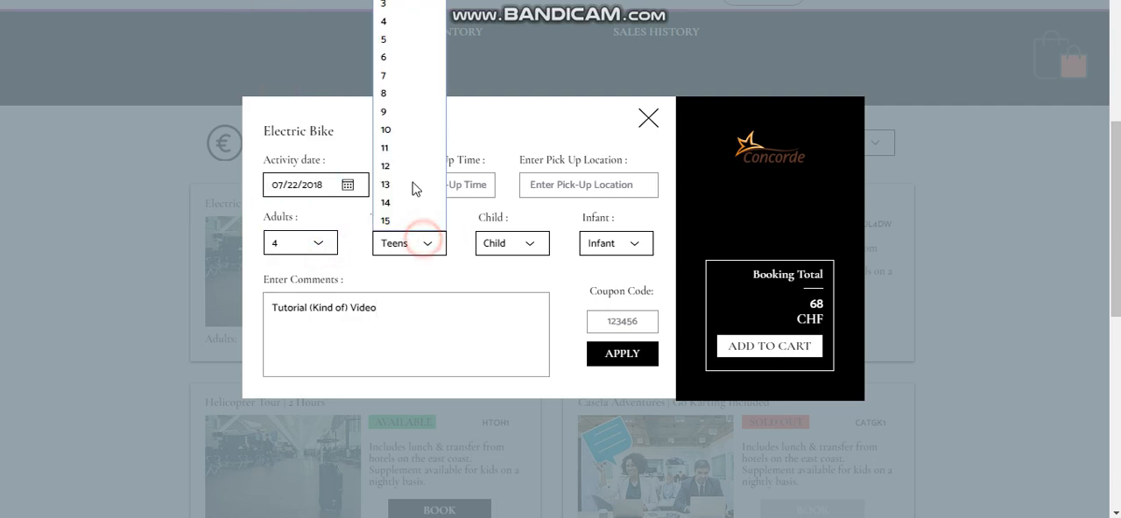
click(385, 93)
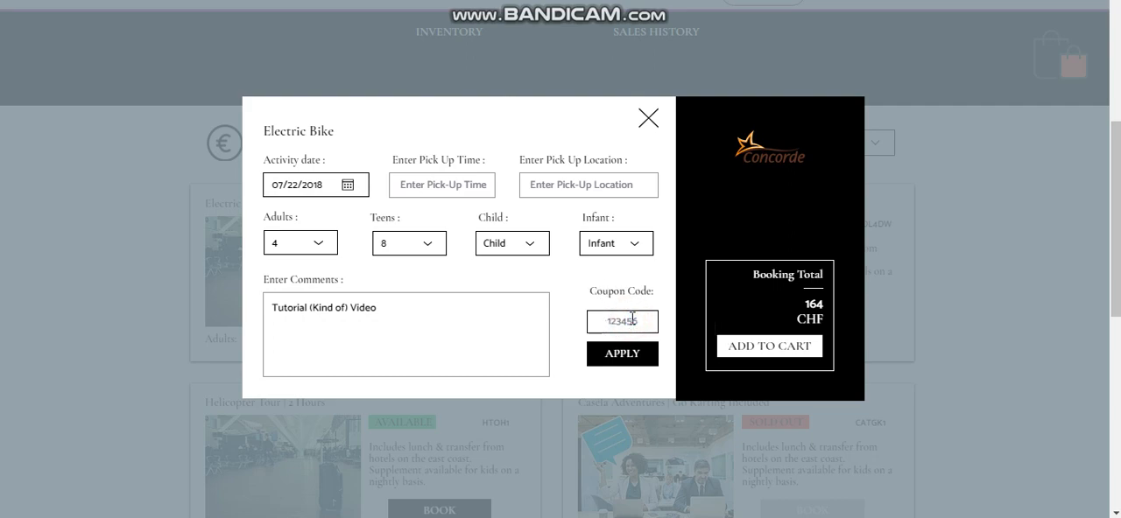
Step: Apply coupon XXX for 10% off and add the 147.60 CHF booking to the cart
text(XXX)
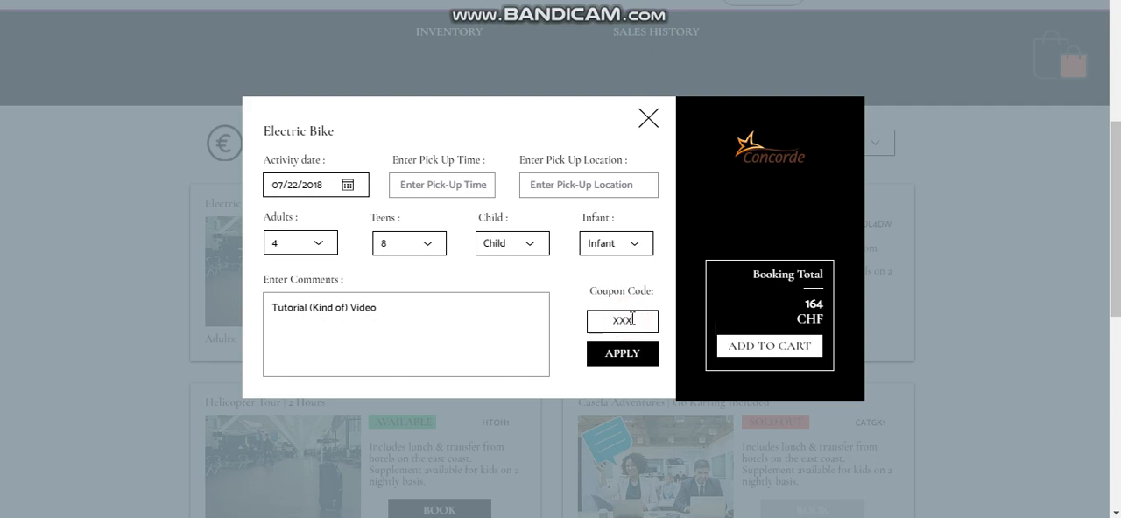
click(622, 354)
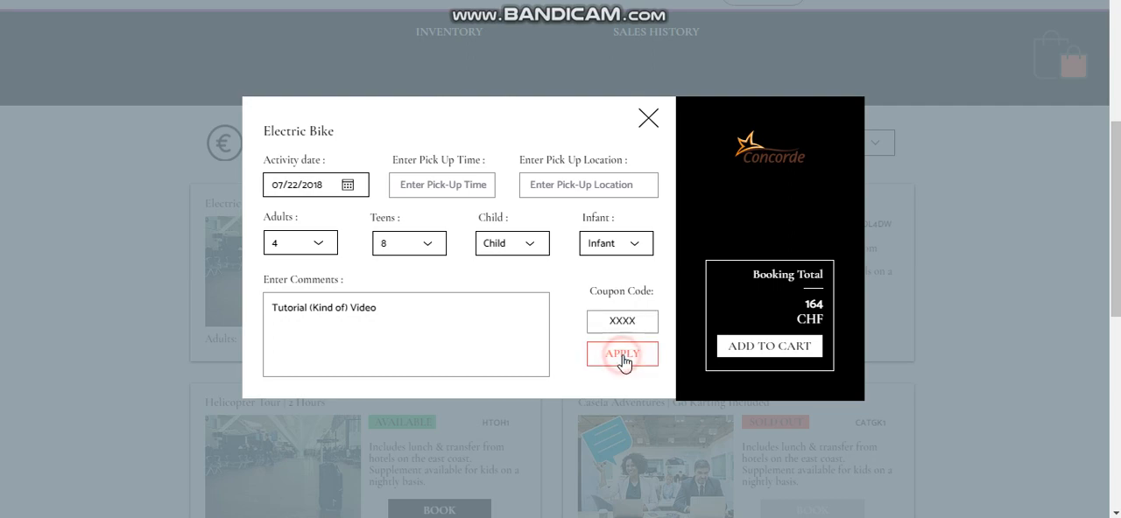
click(622, 353)
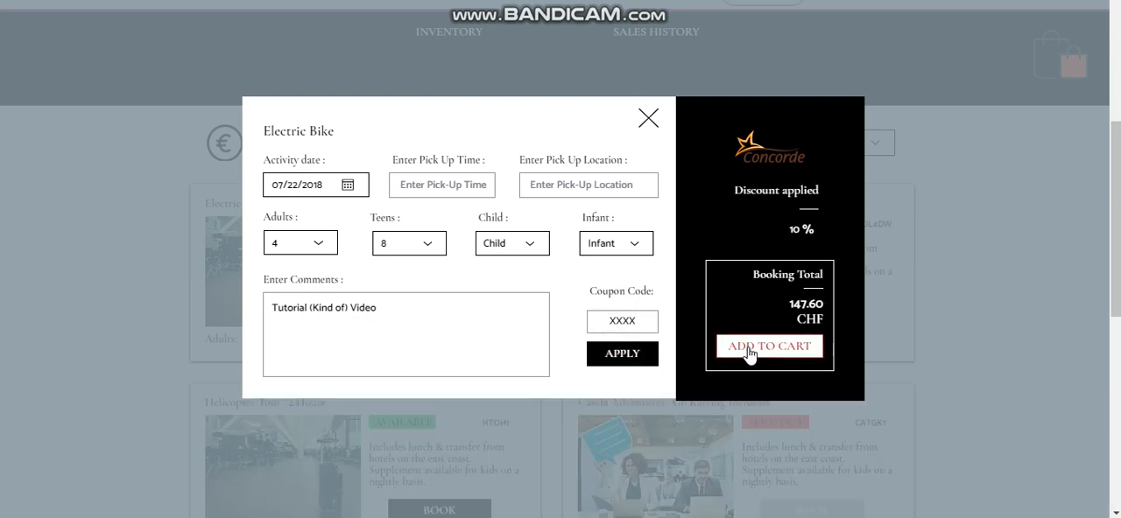
click(769, 347)
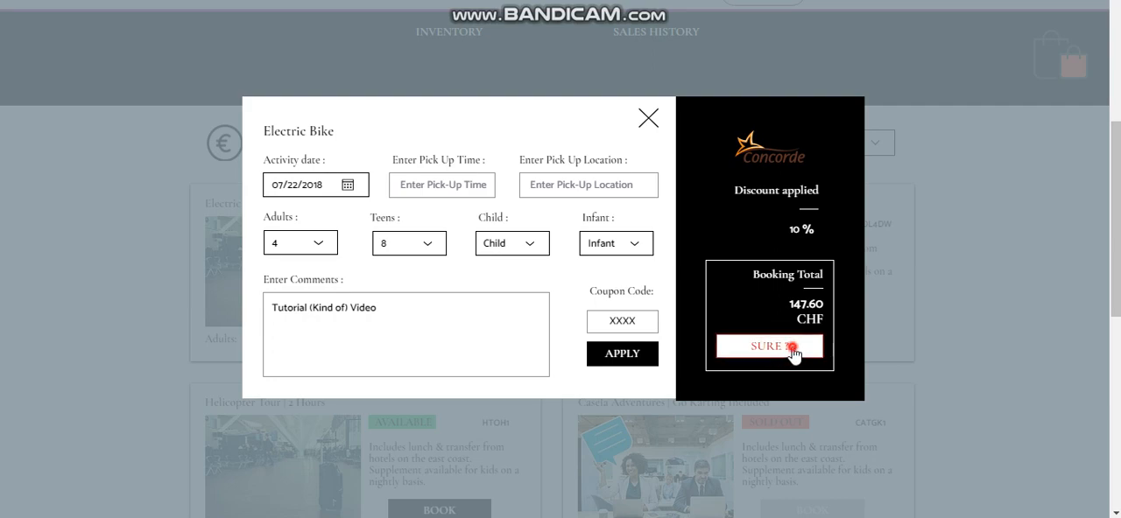
click(767, 347)
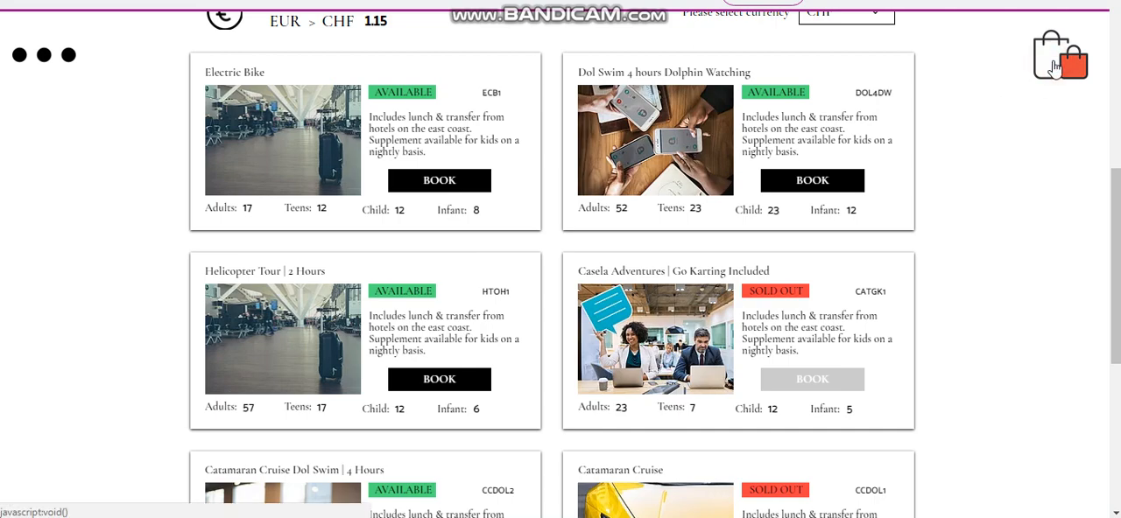
click(1058, 55)
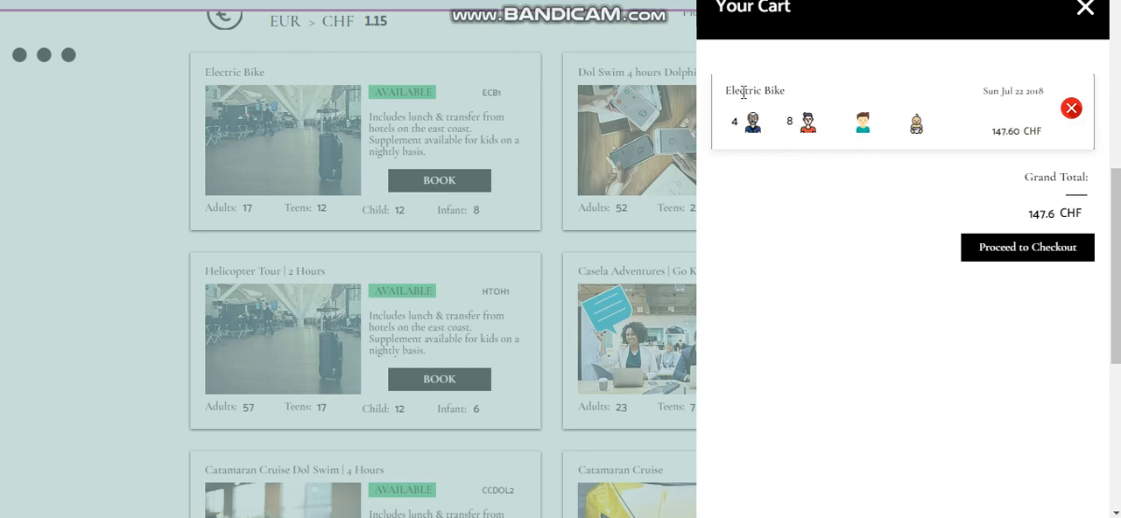
mouse_move(1005, 95)
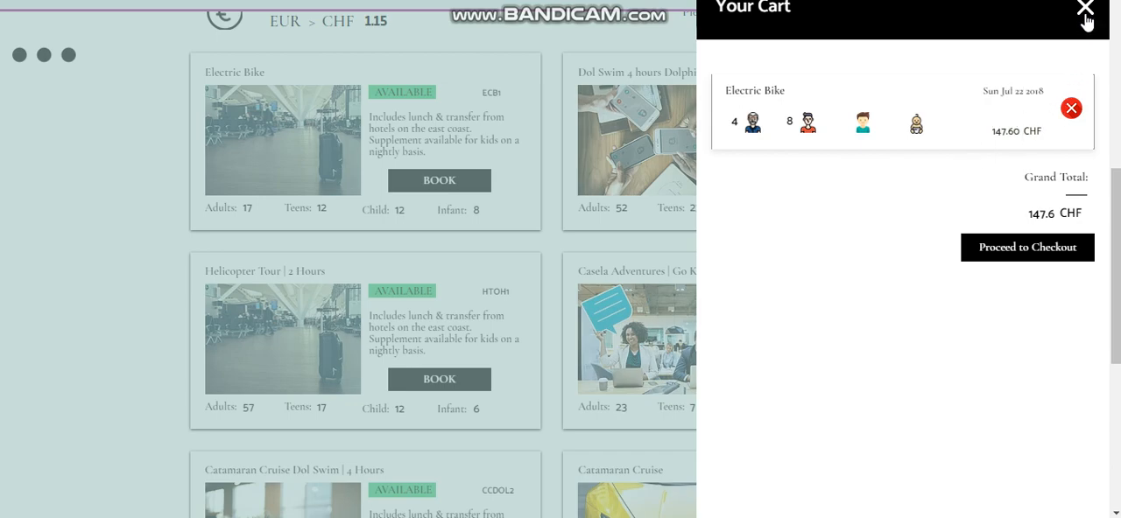
click(1086, 10)
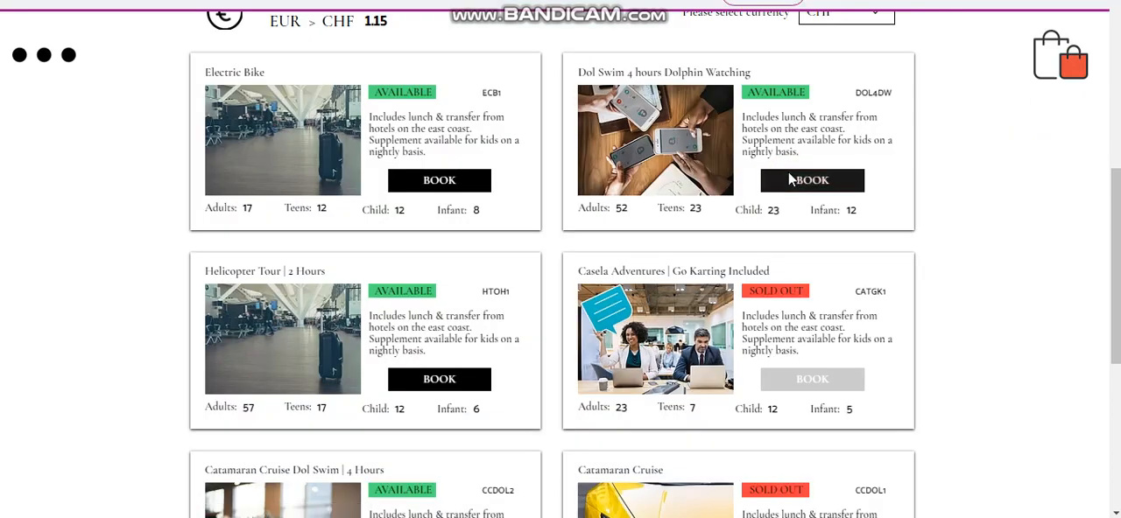
Step: Book Dol Swim Dolphin Watching for 5 adults with comment 'Wix Code Rocks' and add it to the cart at 260 CHF
click(812, 181)
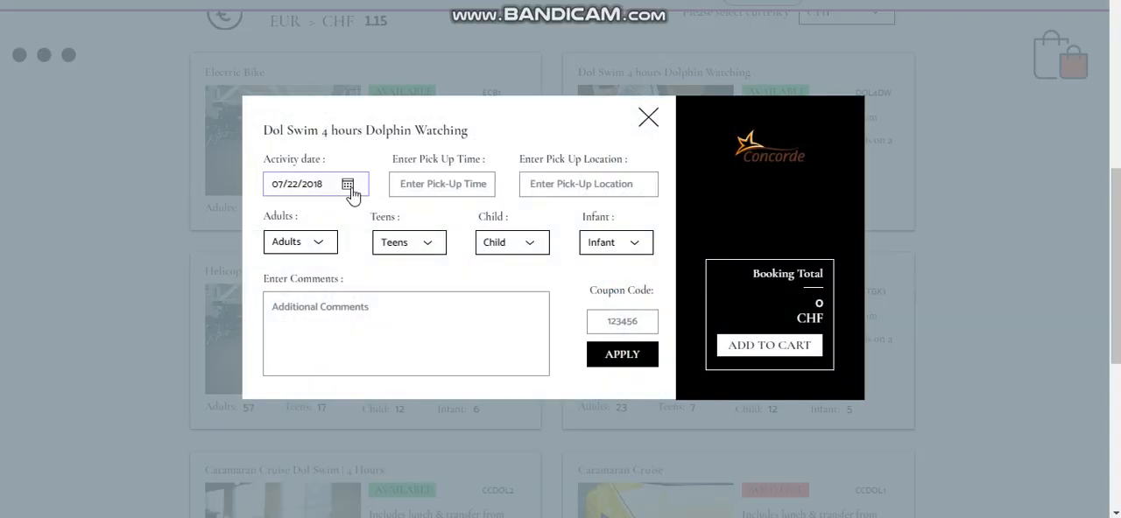
click(299, 242)
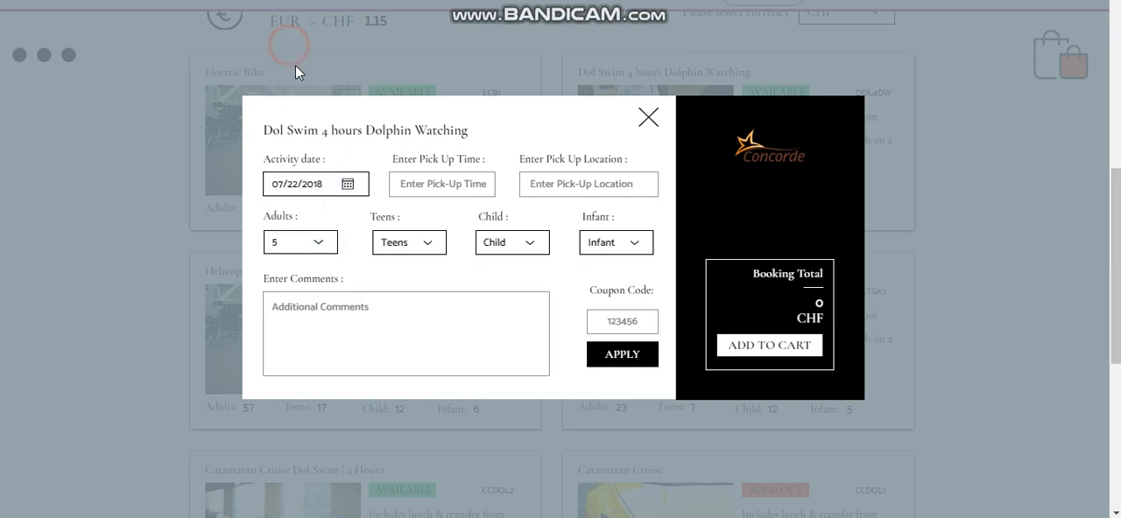
text(Wix)
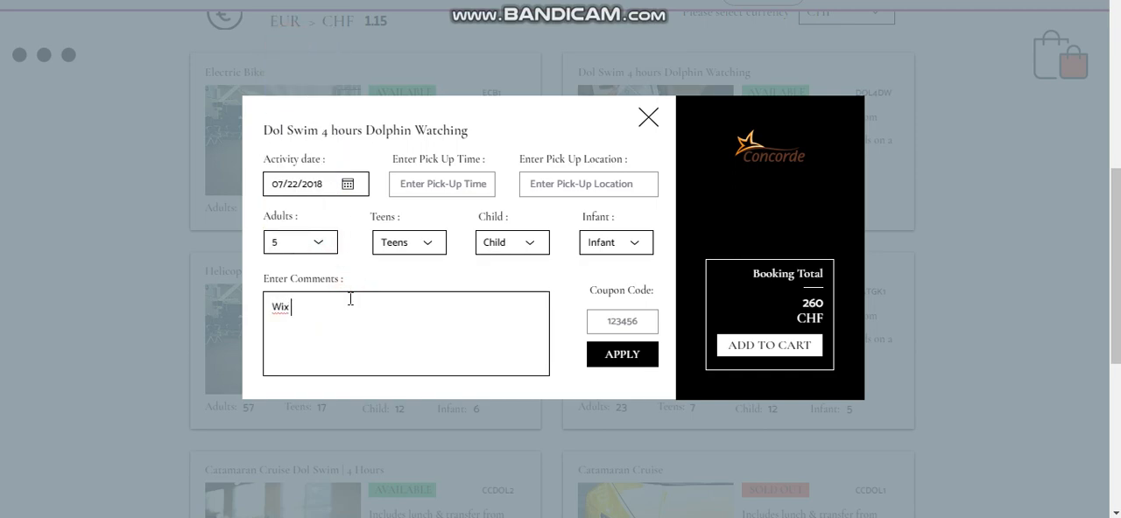
text(Code Rocks)
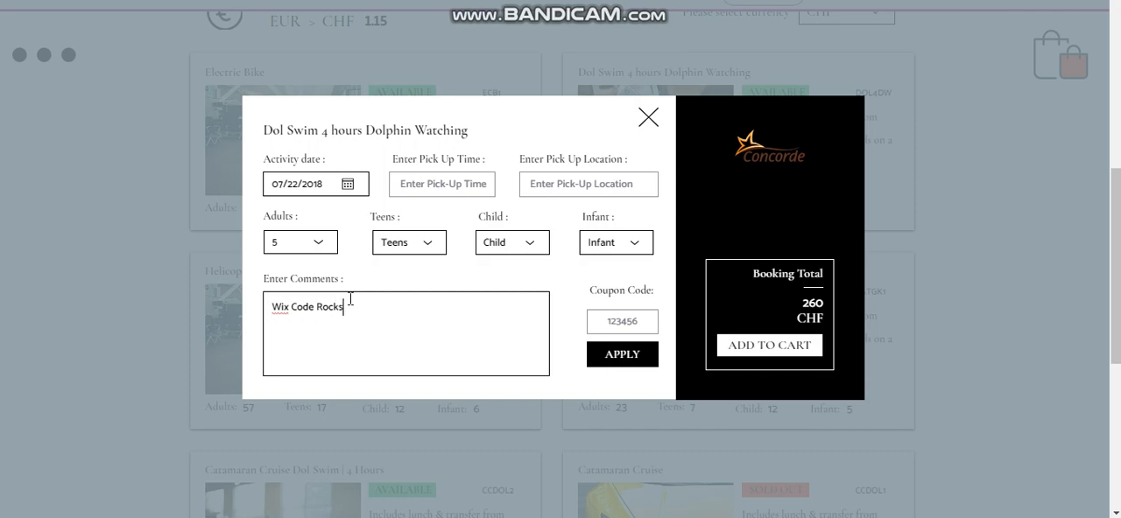
click(769, 343)
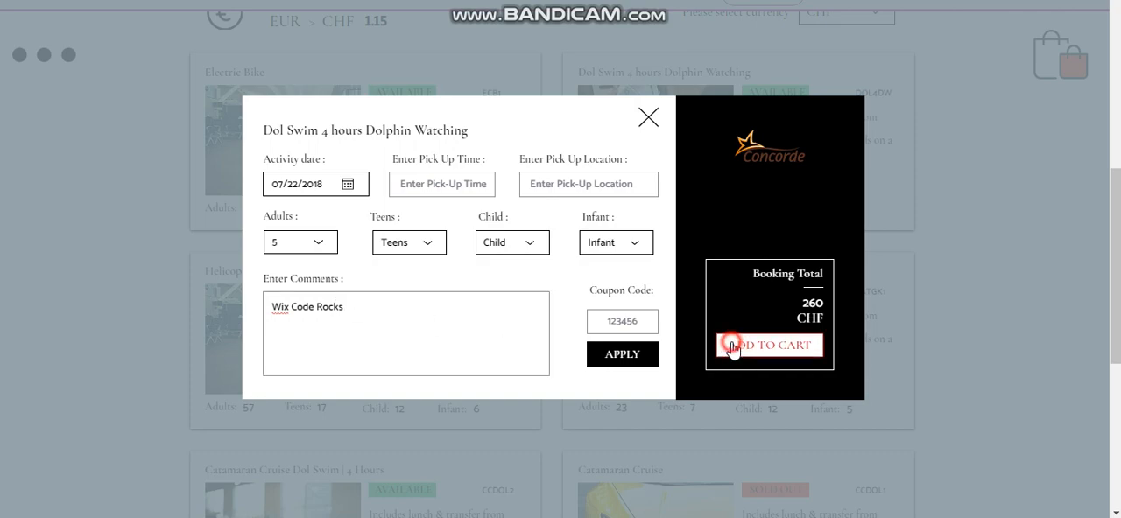
click(769, 345)
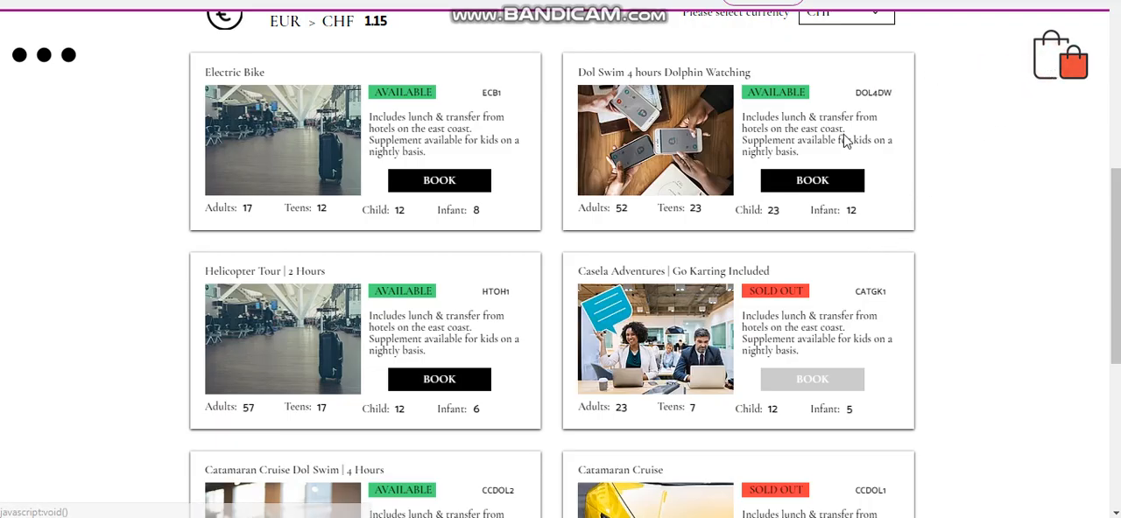
Step: Remove the Dolphin Watching item from the cart, leaving only Electric Bike at 147.6 CHF
click(1060, 56)
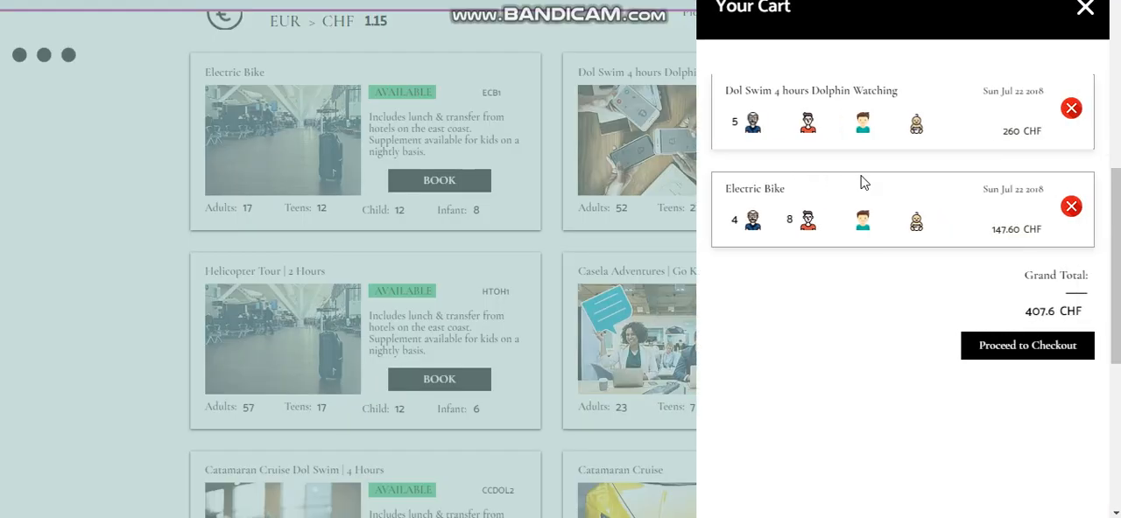
mouse_move(848, 81)
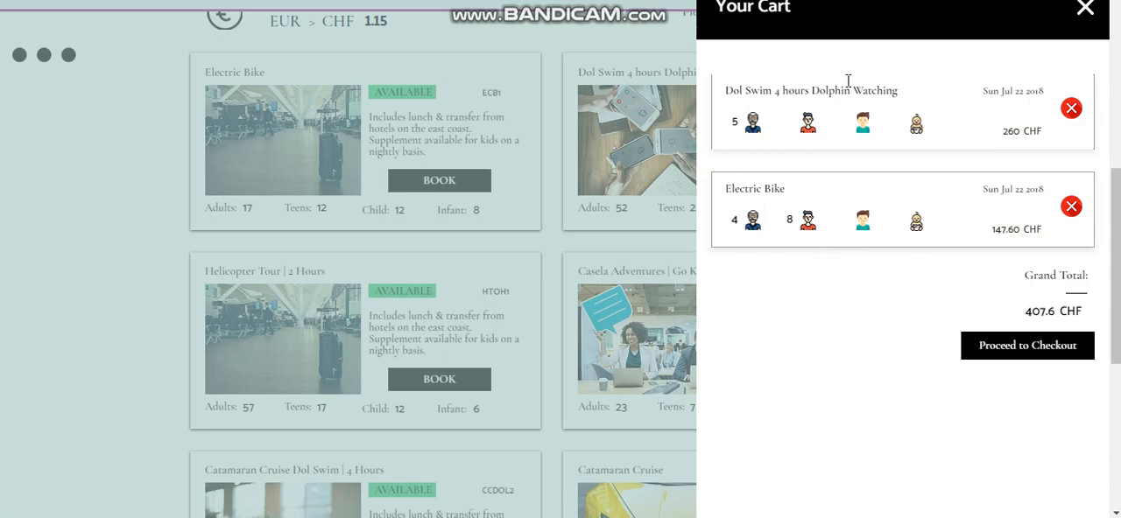
mouse_move(1034, 313)
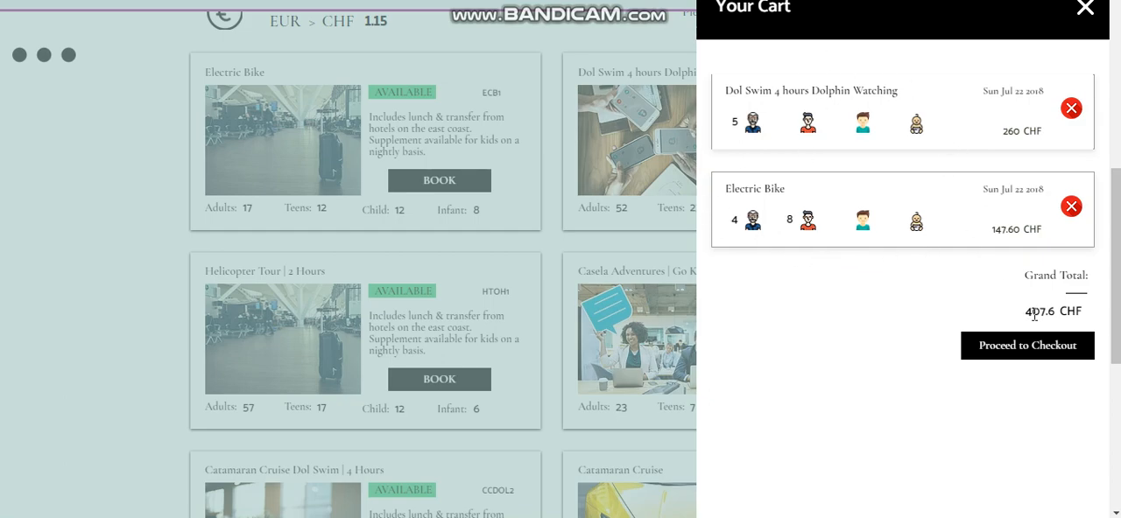
mouse_move(1059, 116)
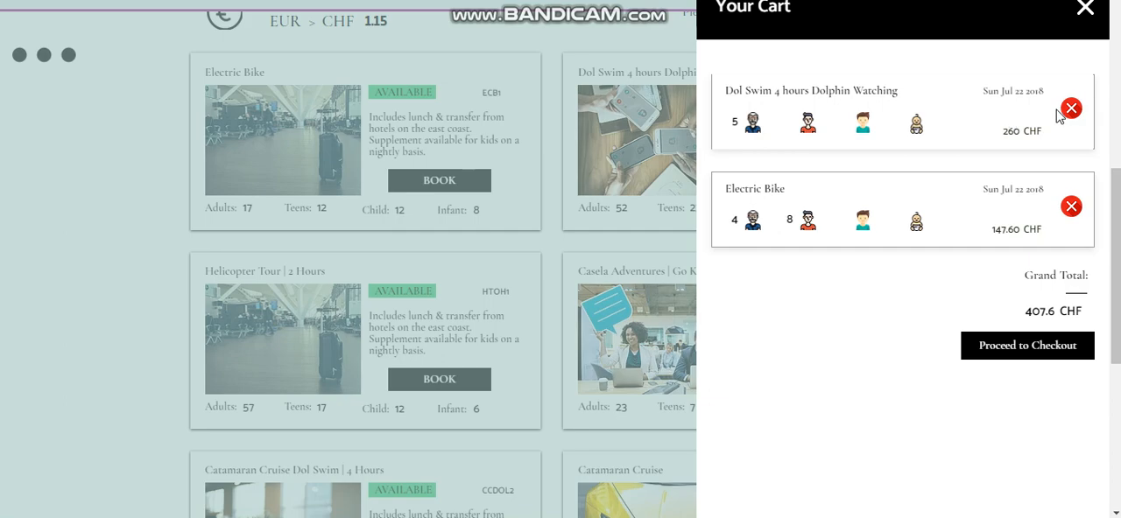
mouse_move(1093, 119)
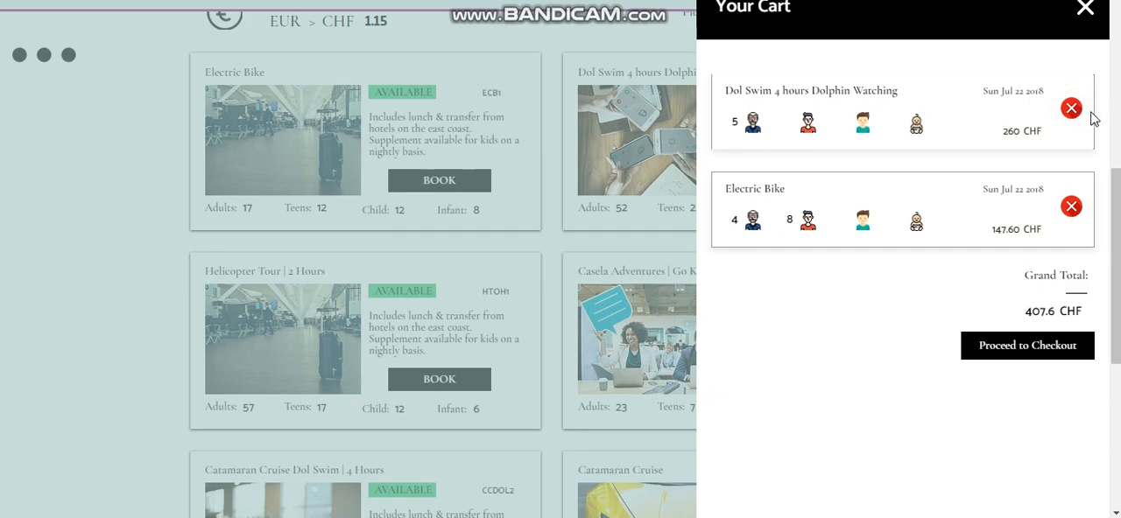
click(1072, 106)
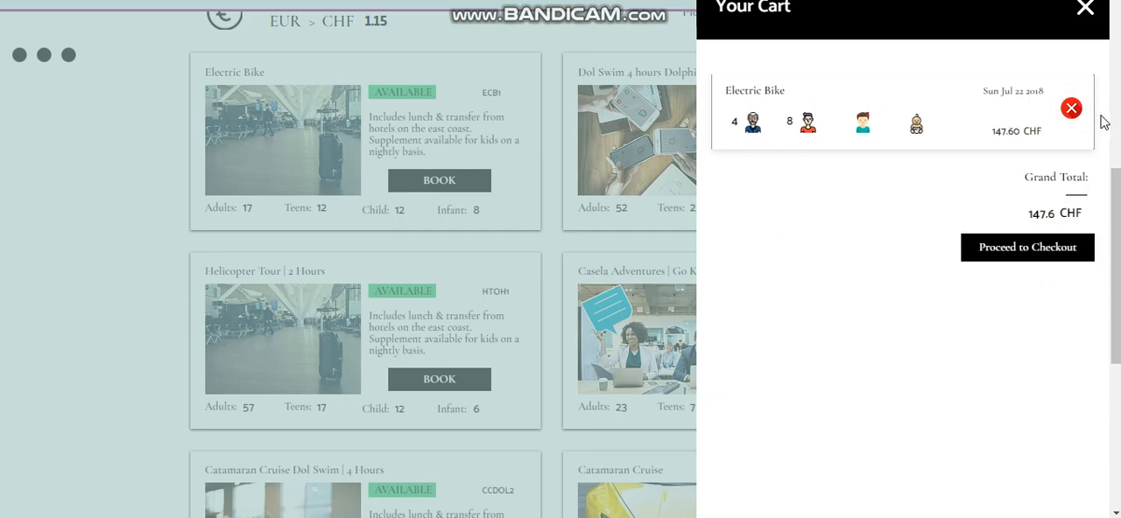
mouse_move(987, 284)
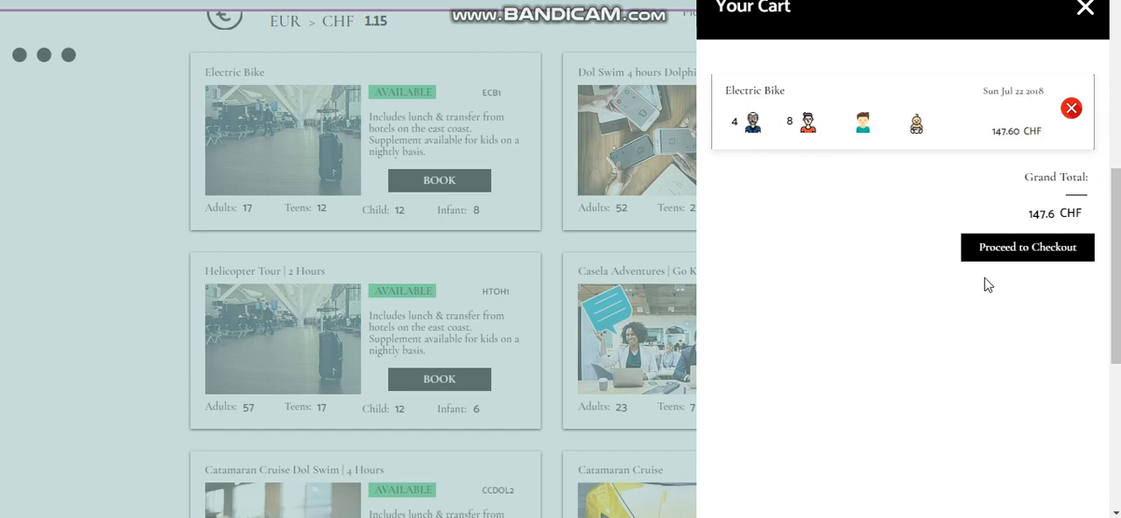
mouse_move(1026, 249)
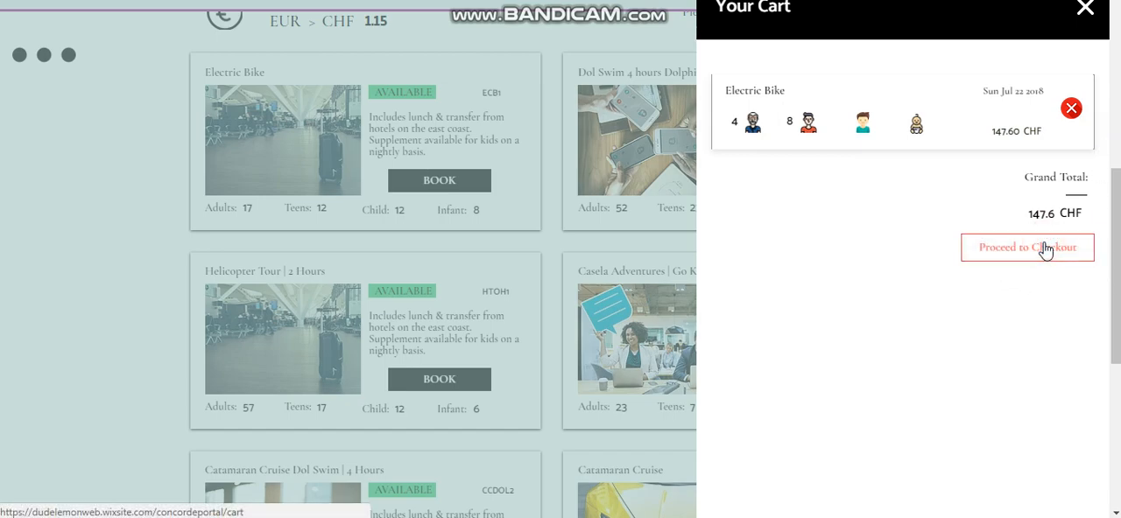
Step: Proceed to checkout with the Electric Bike booking and choose 1 Payment
click(1026, 249)
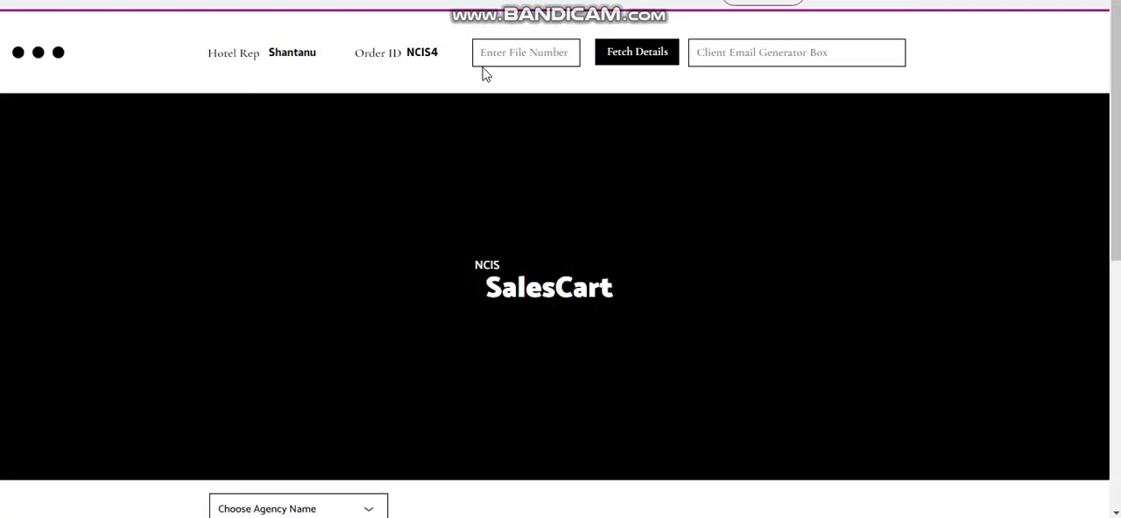
scroll(down, 3)
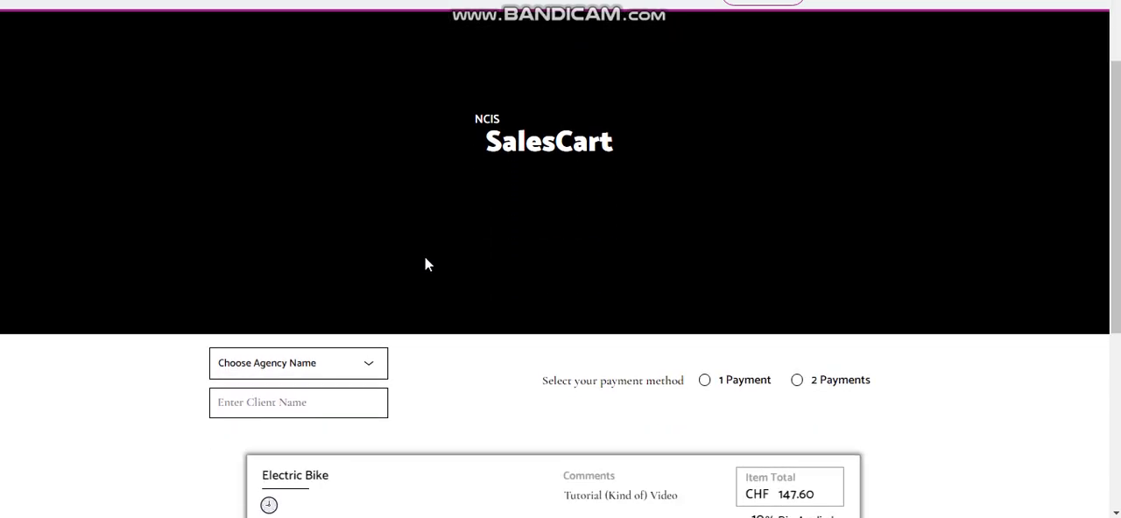
scroll(up, 3)
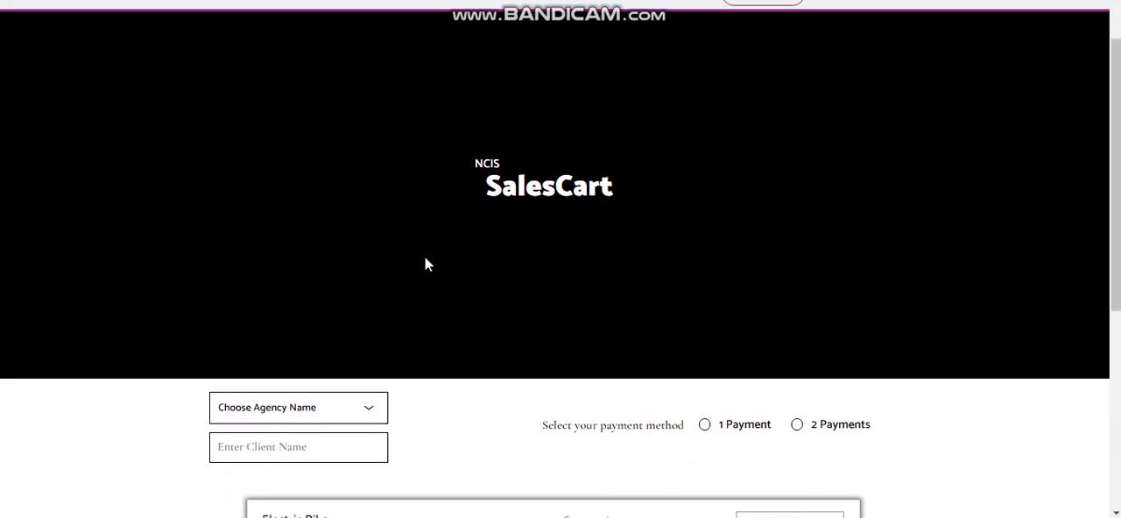
scroll(down, 3)
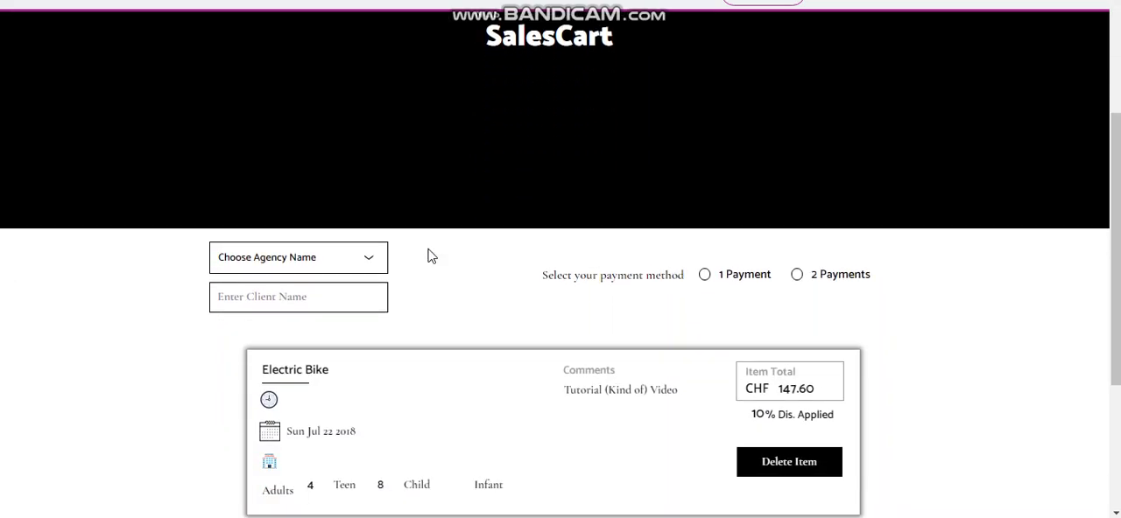
scroll(down, 3)
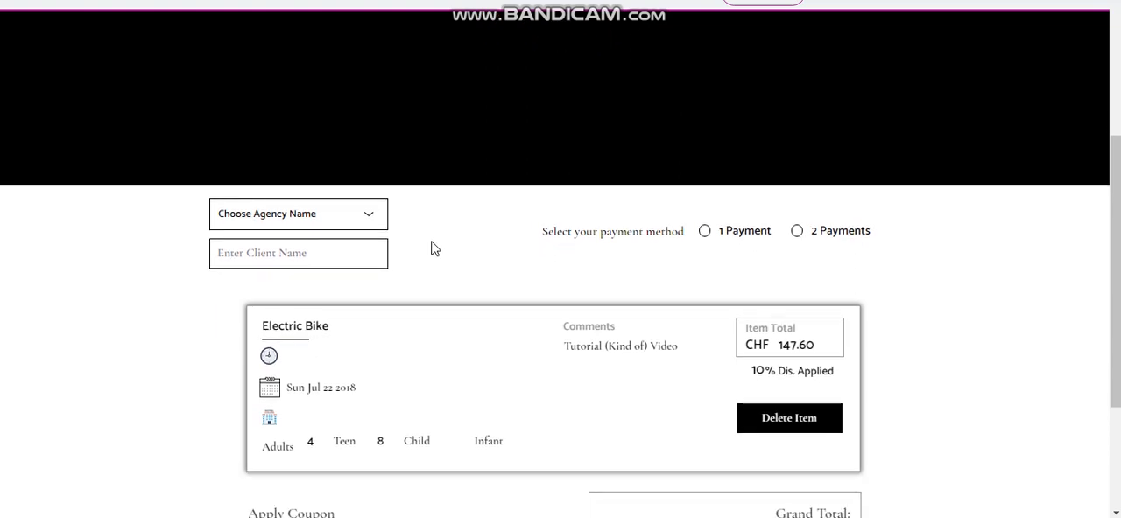
click(704, 229)
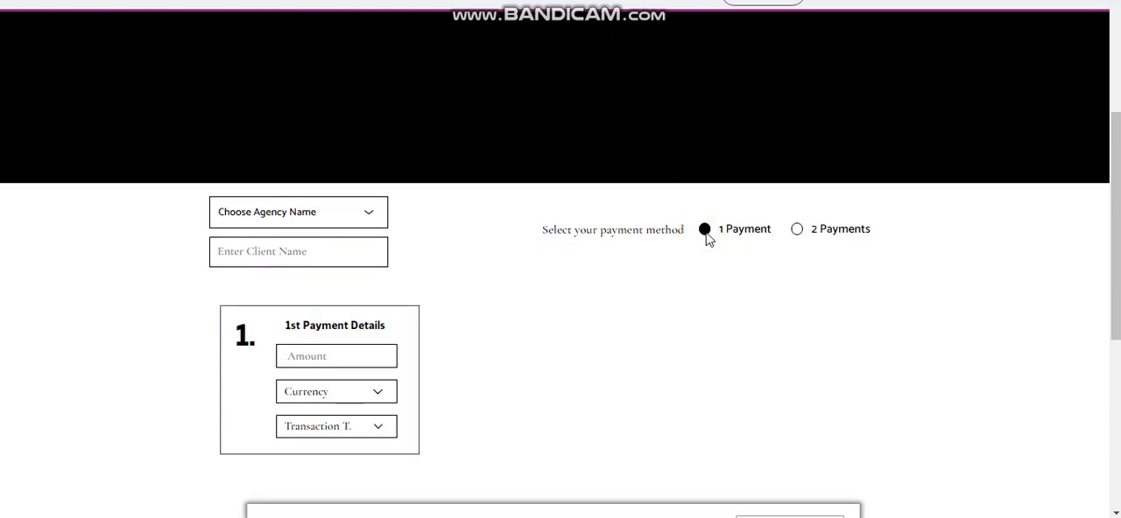
Step: Set the Transaction Type to Card and review the booking's comment
click(337, 428)
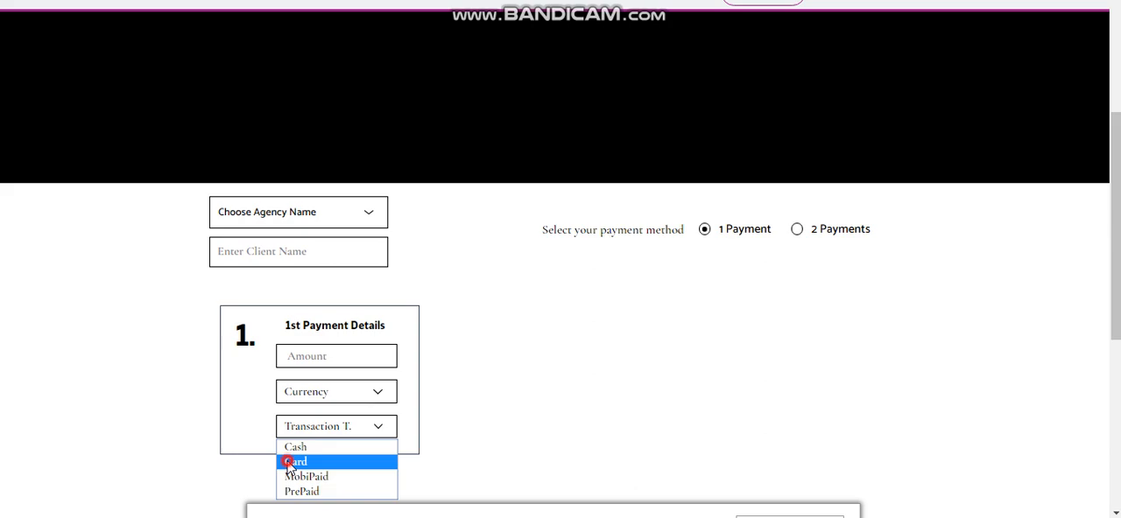
click(297, 462)
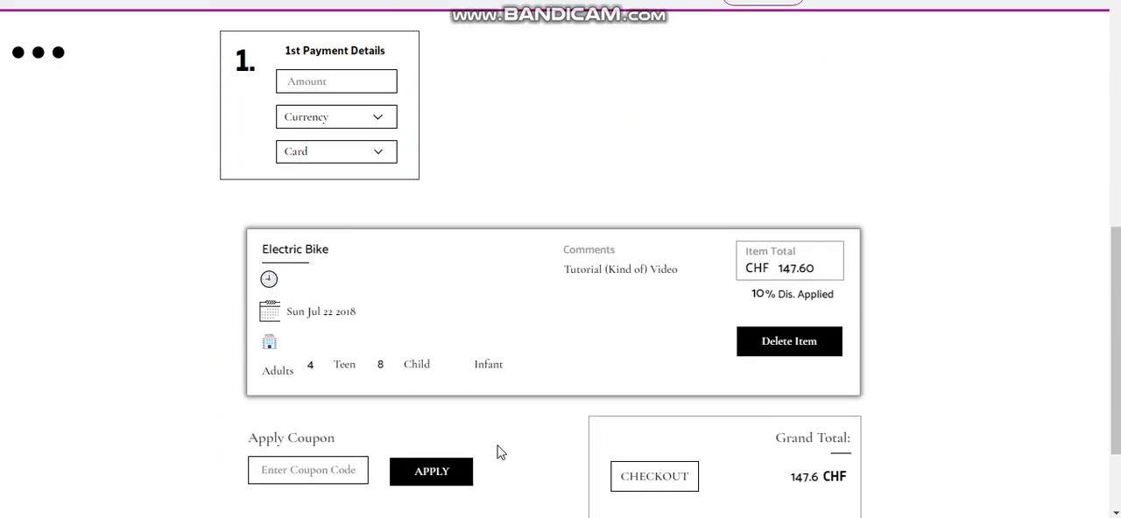
scroll(down, 3)
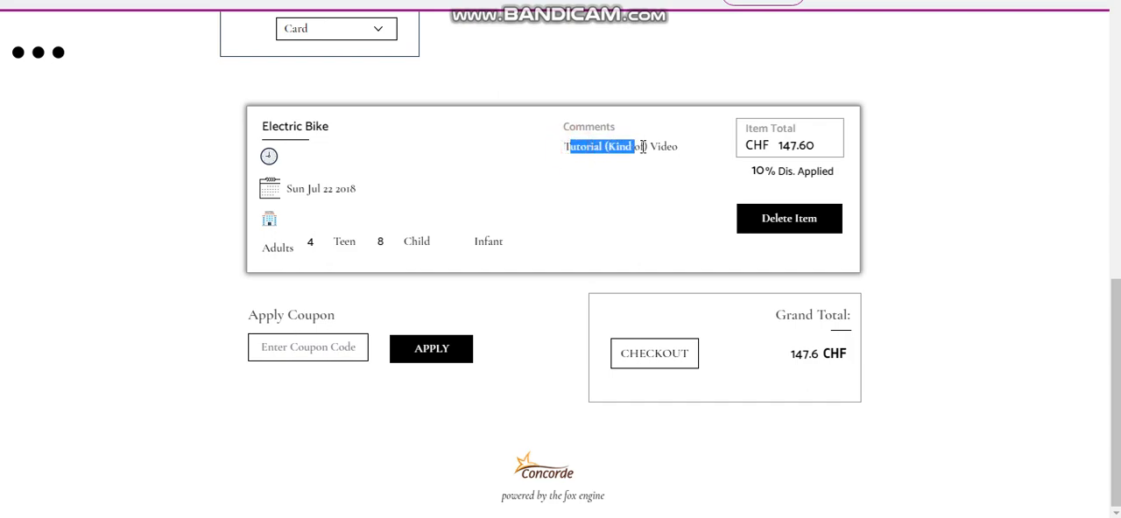
click(662, 147)
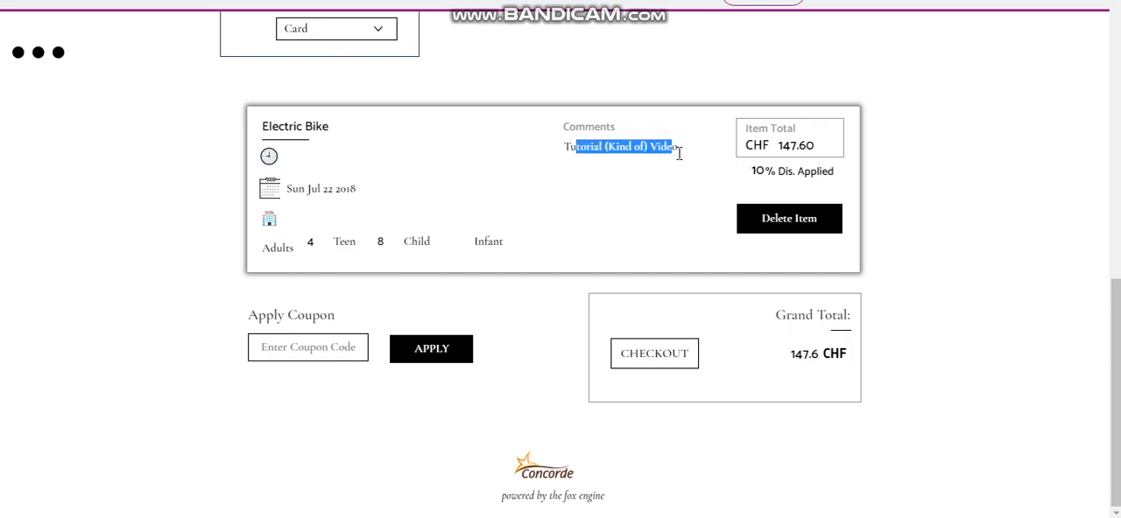
mouse_move(865, 181)
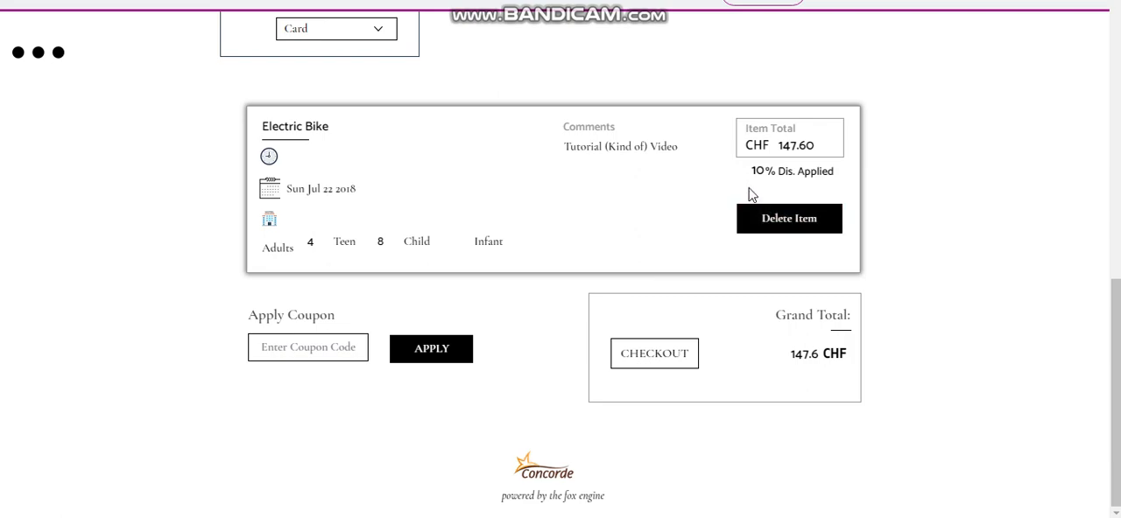
mouse_move(448, 217)
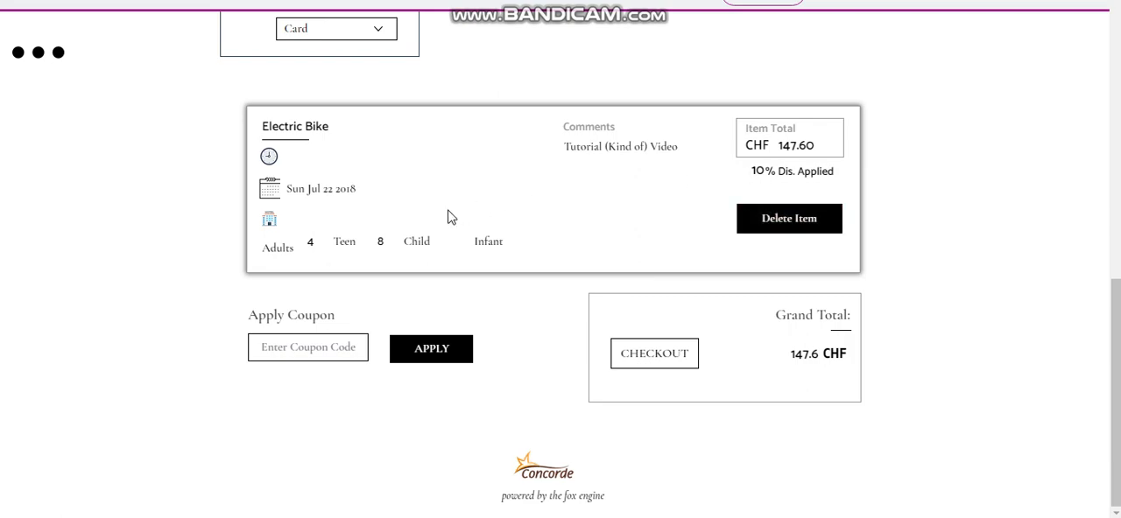
Step: Apply coupon code ABCD for a 2% discount, bringing the grand total to 144.65 CHF
click(308, 347)
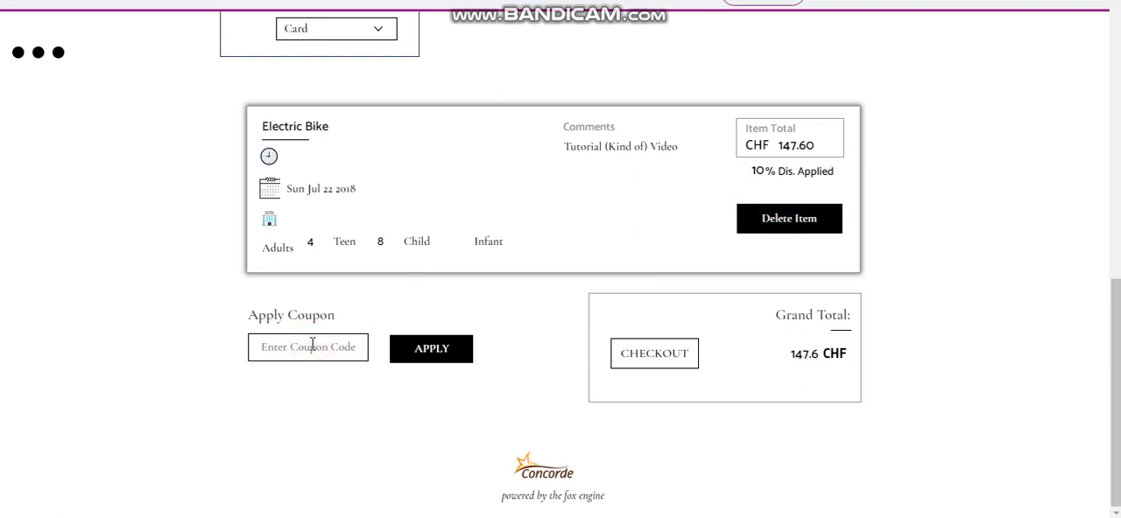
text(ABCD)
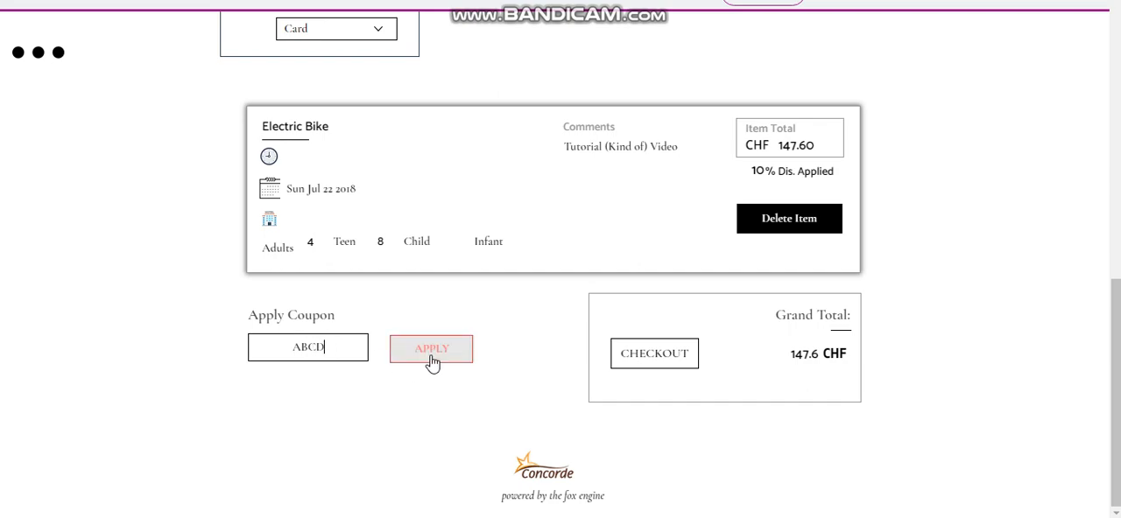
click(431, 349)
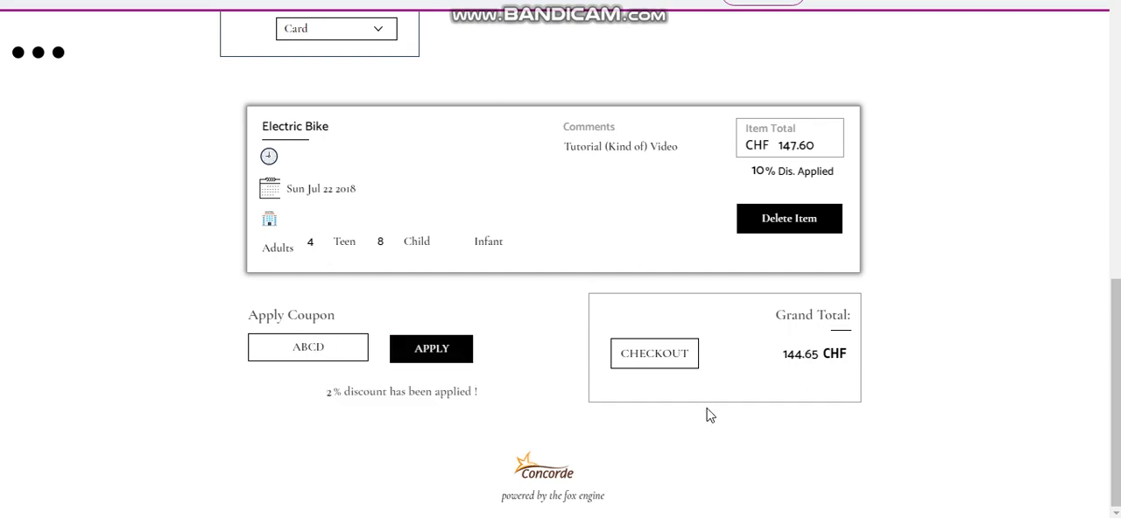
mouse_move(833, 370)
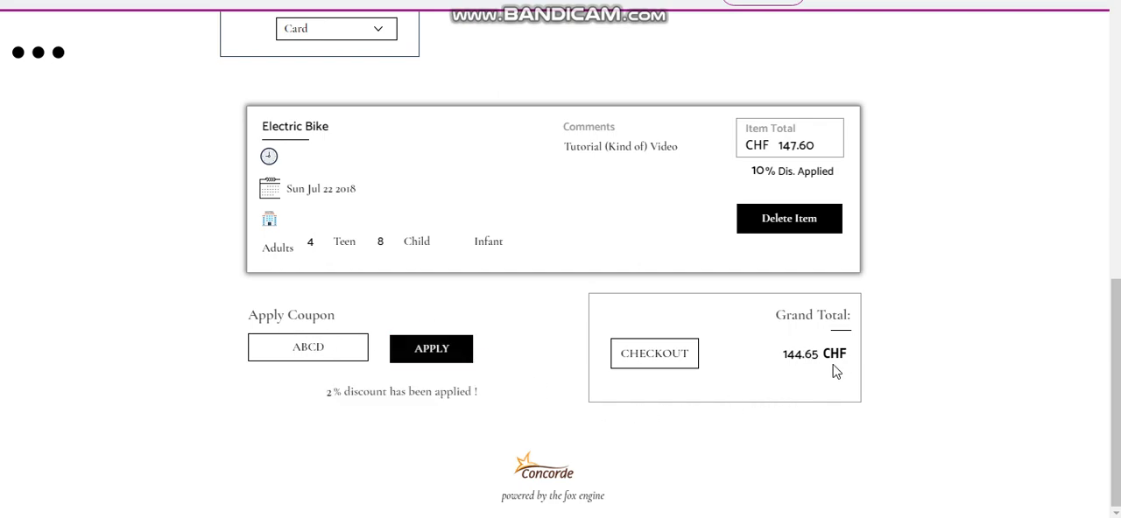
mouse_move(494, 312)
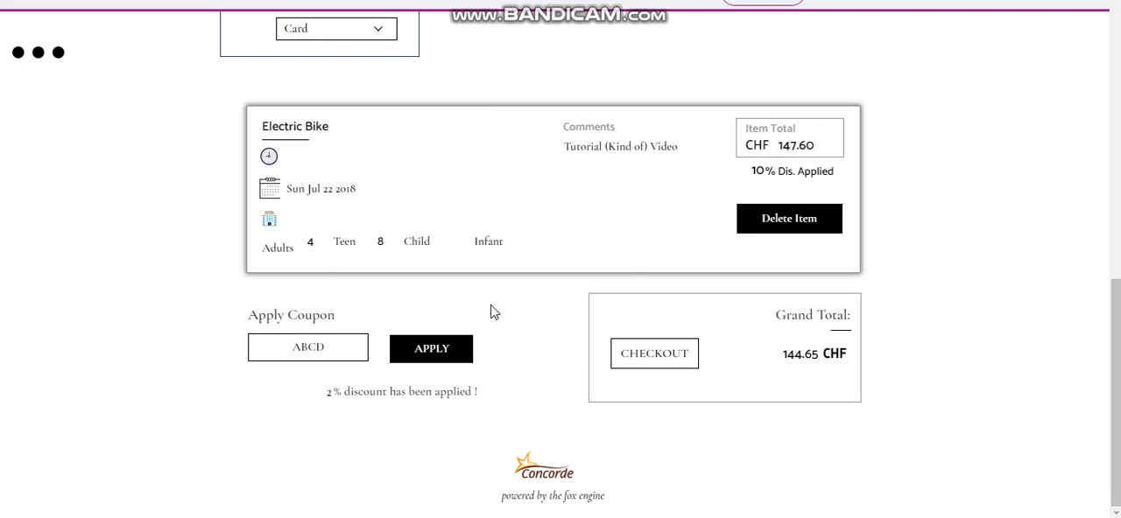
mouse_move(154, 342)
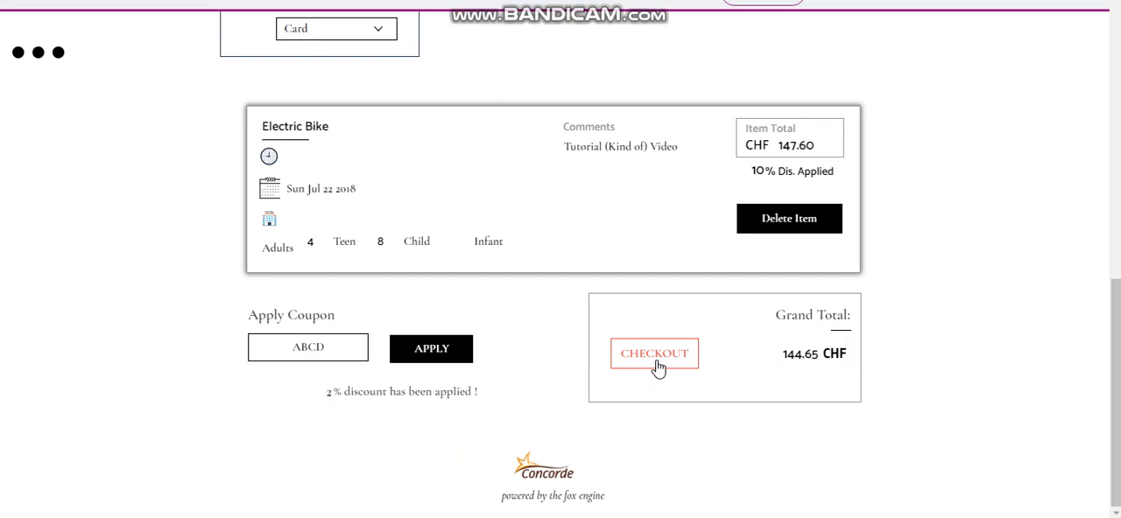
mouse_move(669, 359)
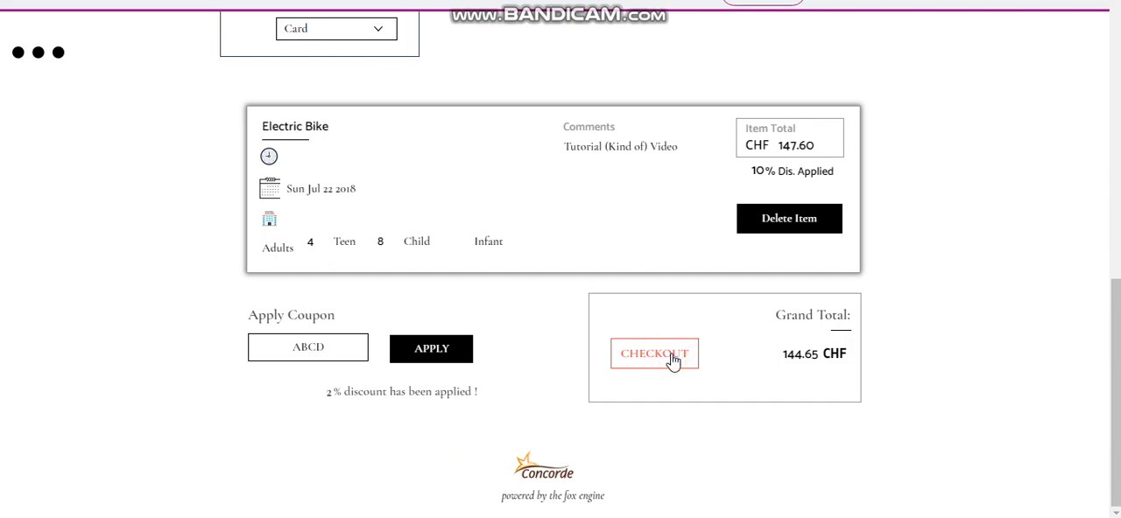
Step: Check out the Electric Bike order and land on the Thank You page
click(655, 354)
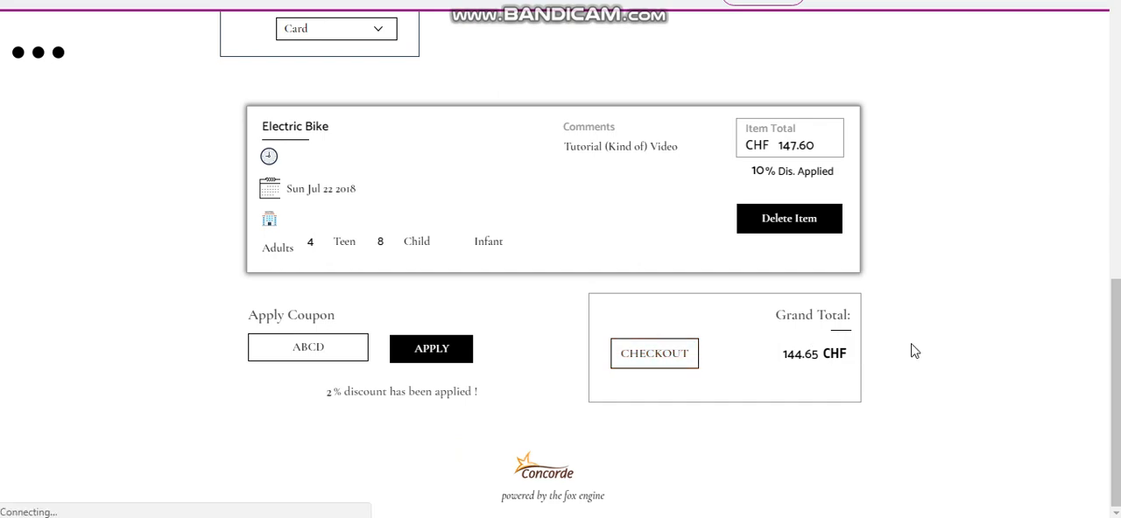
click(655, 353)
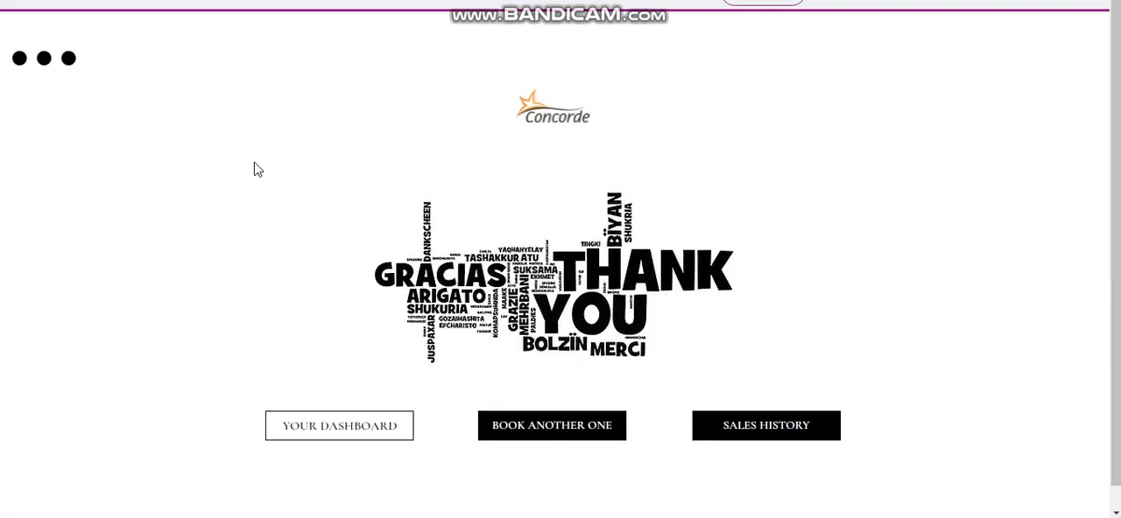
mouse_move(765, 426)
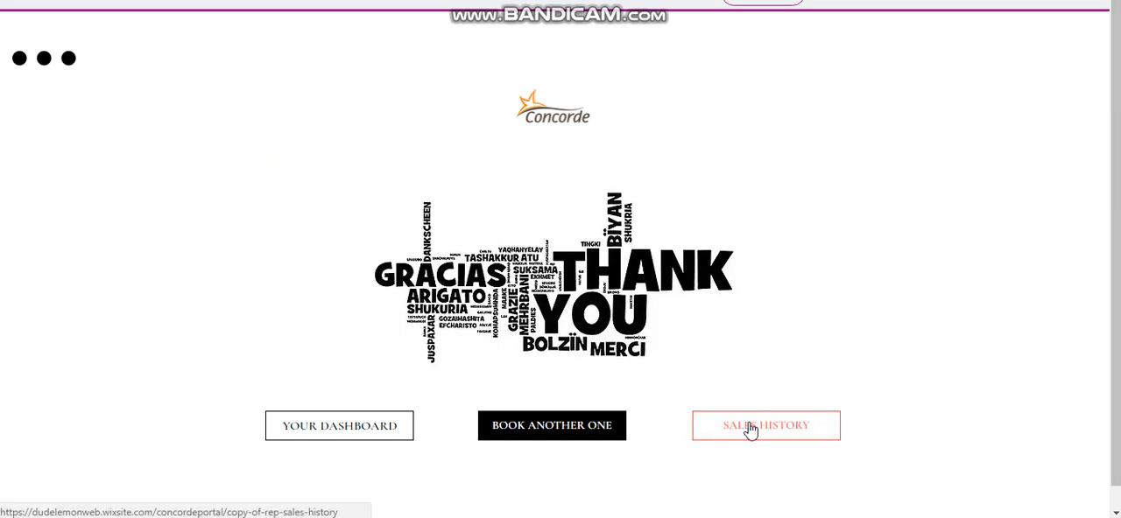
Step: Open Sales History and scroll to the new Electric Bike order NCIS4 with its 10% and 2% discounts
click(766, 425)
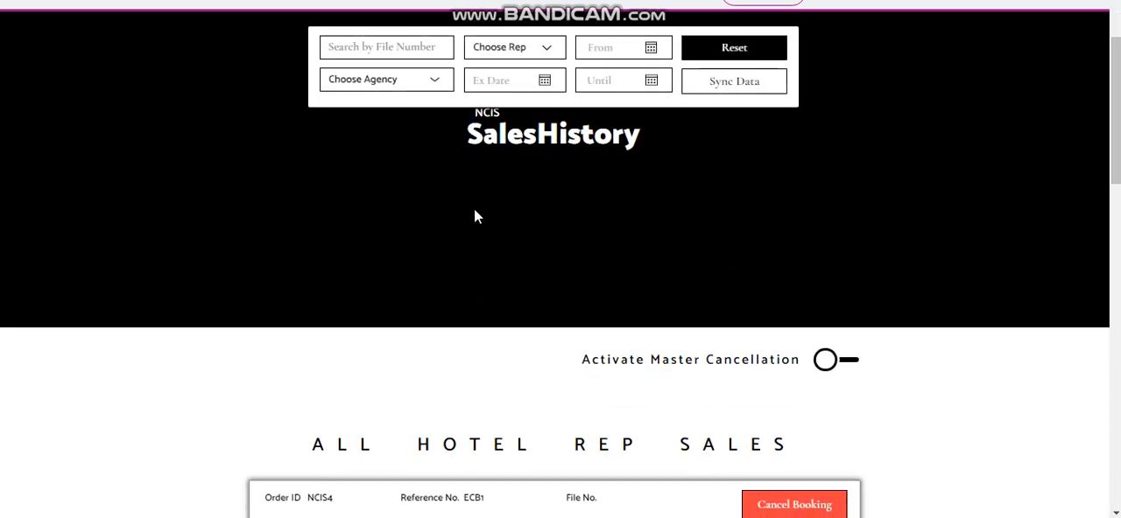
scroll(up, 3)
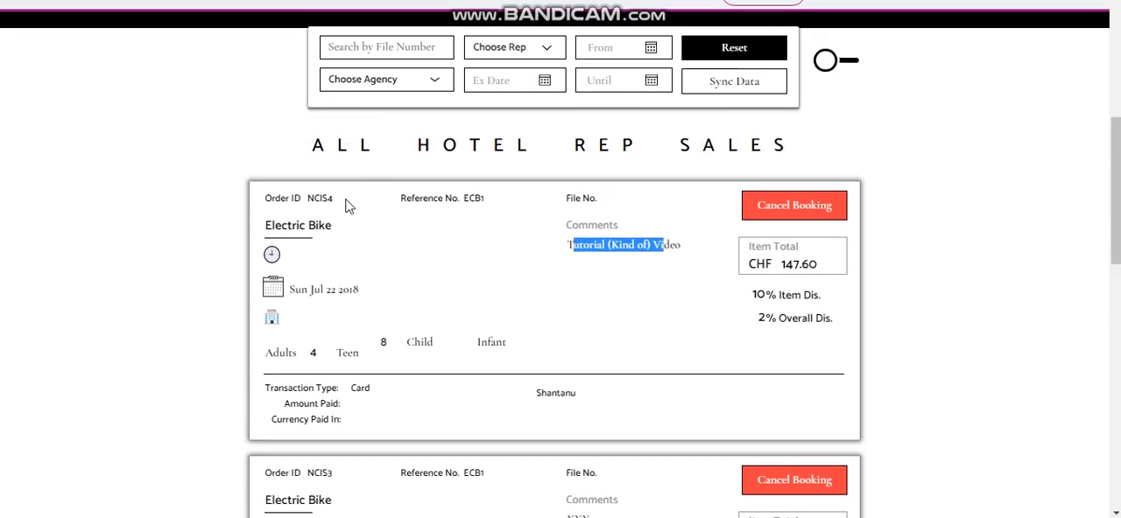
mouse_move(418, 263)
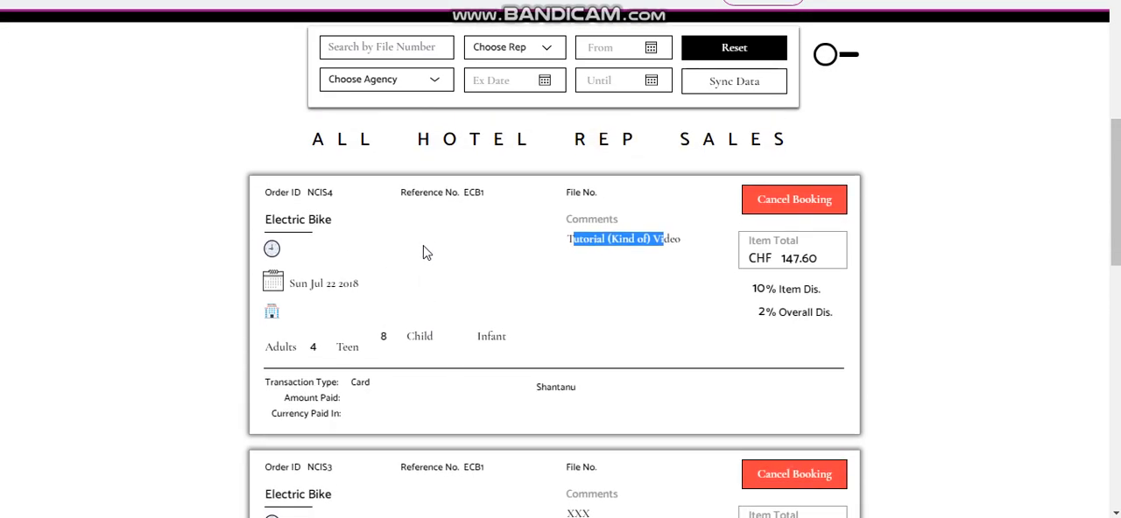
scroll(up, 3)
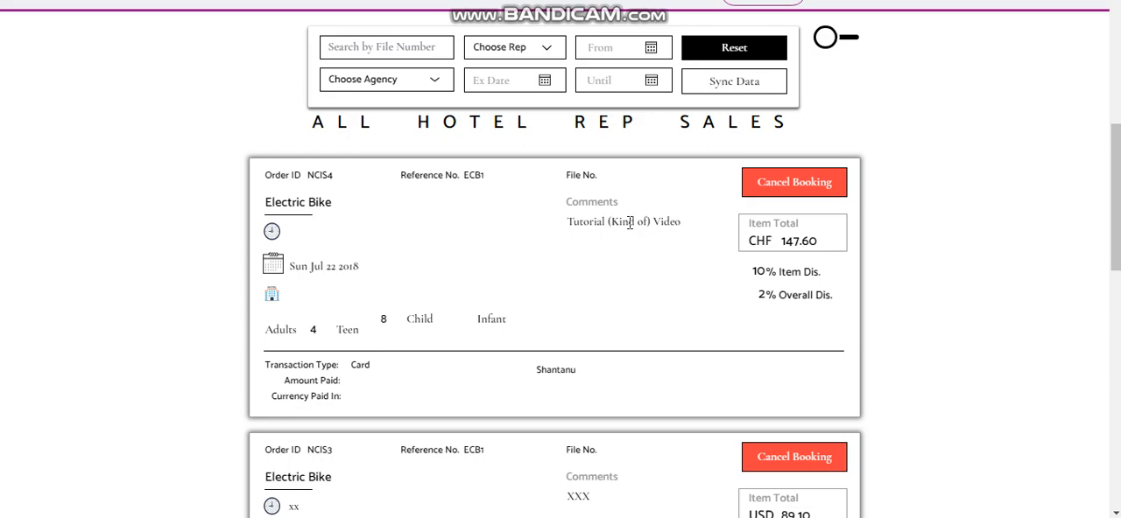
mouse_move(794, 182)
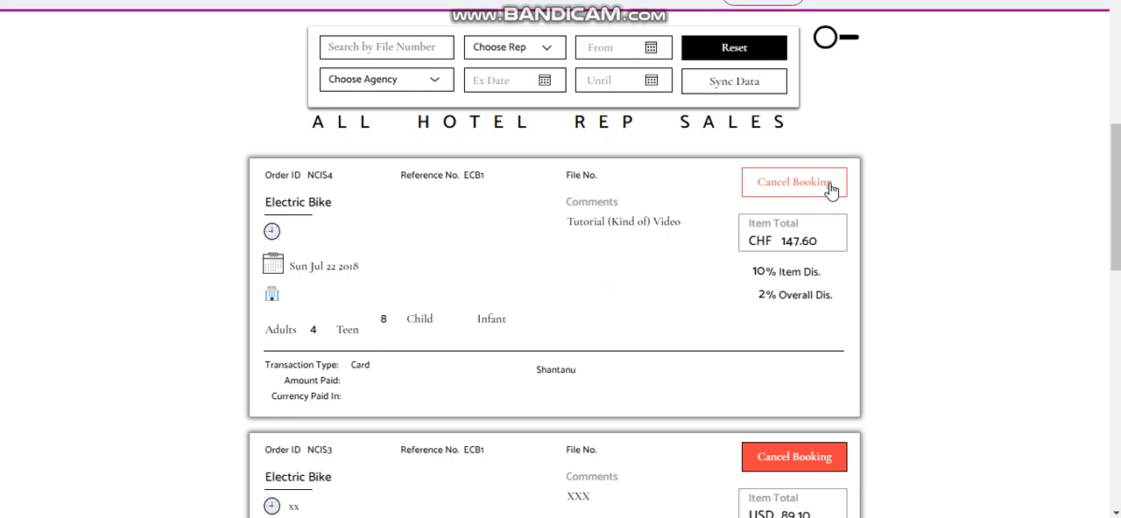
Step: Cancel the Electric Bike order NCIS4 so the sales history list is headed by NCIS3
scroll(down, 3)
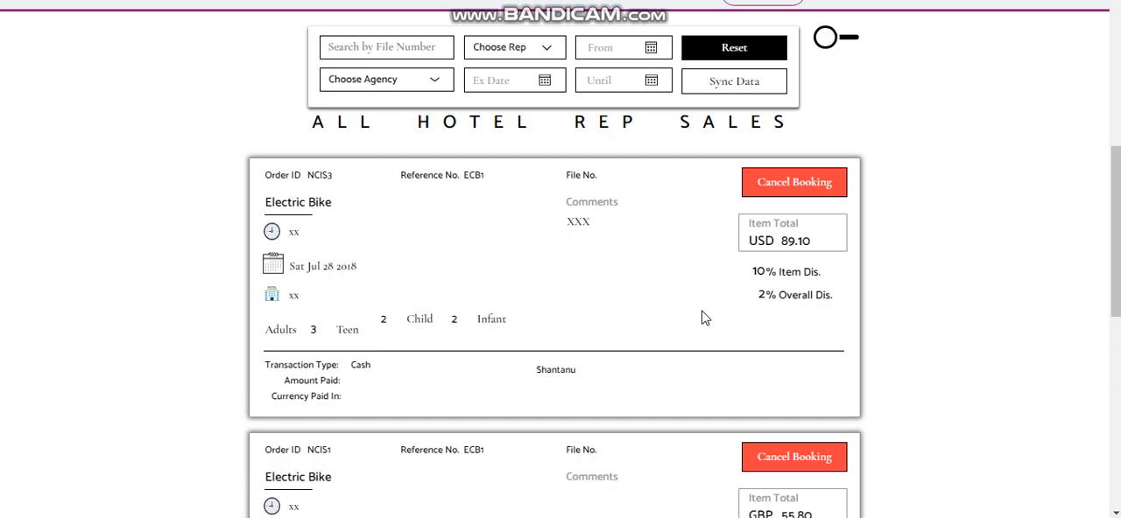
click(836, 37)
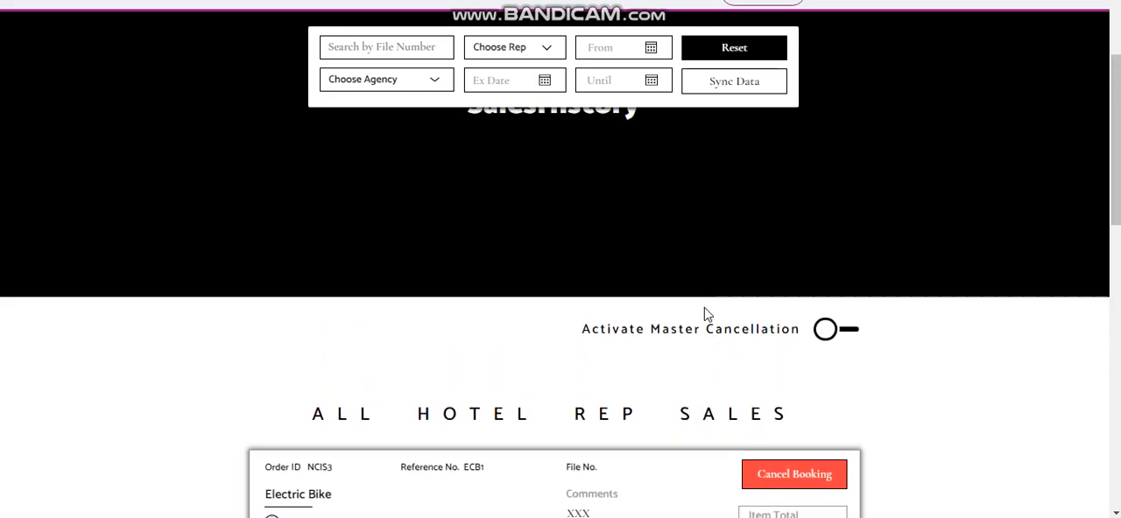
Step: Scroll back up from Sales History toward the Dude Lemon website design homepage
scroll(up, 3)
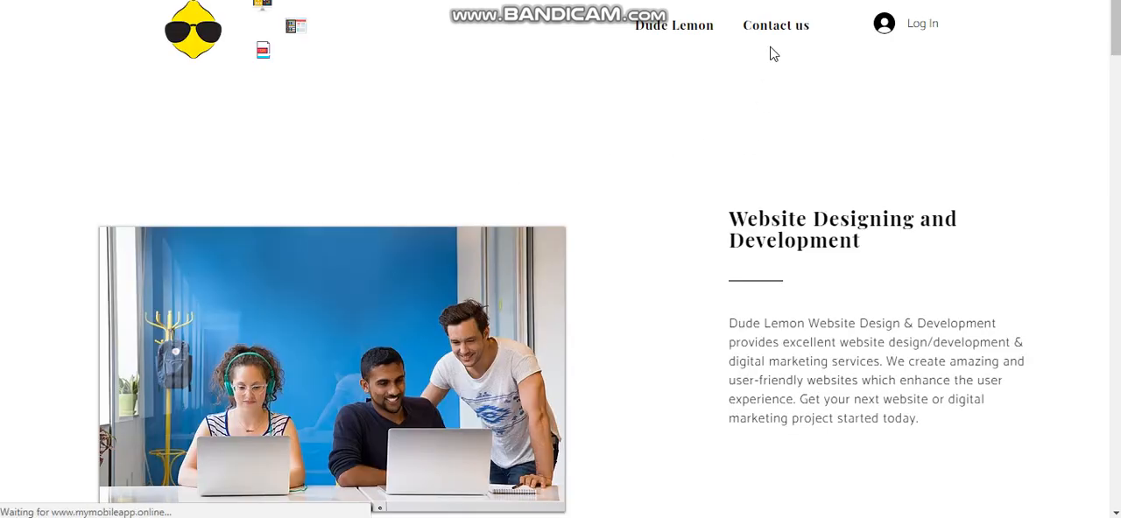
mouse_move(769, 35)
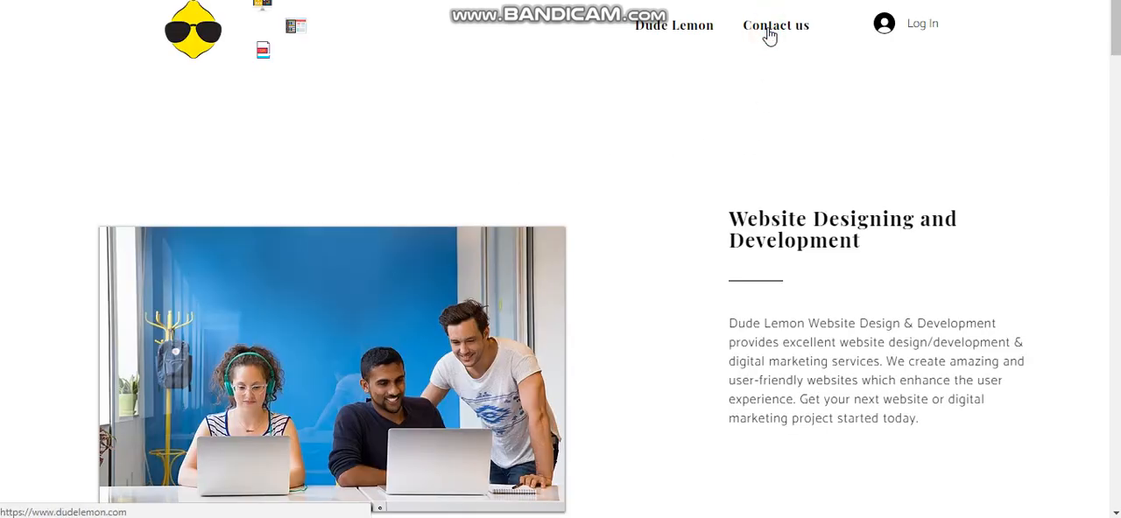
mouse_move(618, 72)
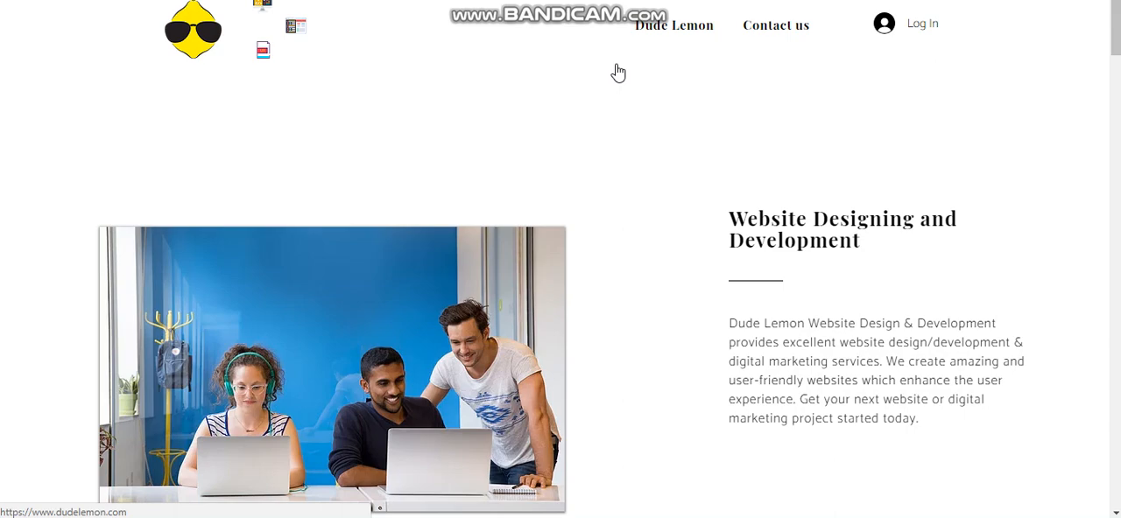